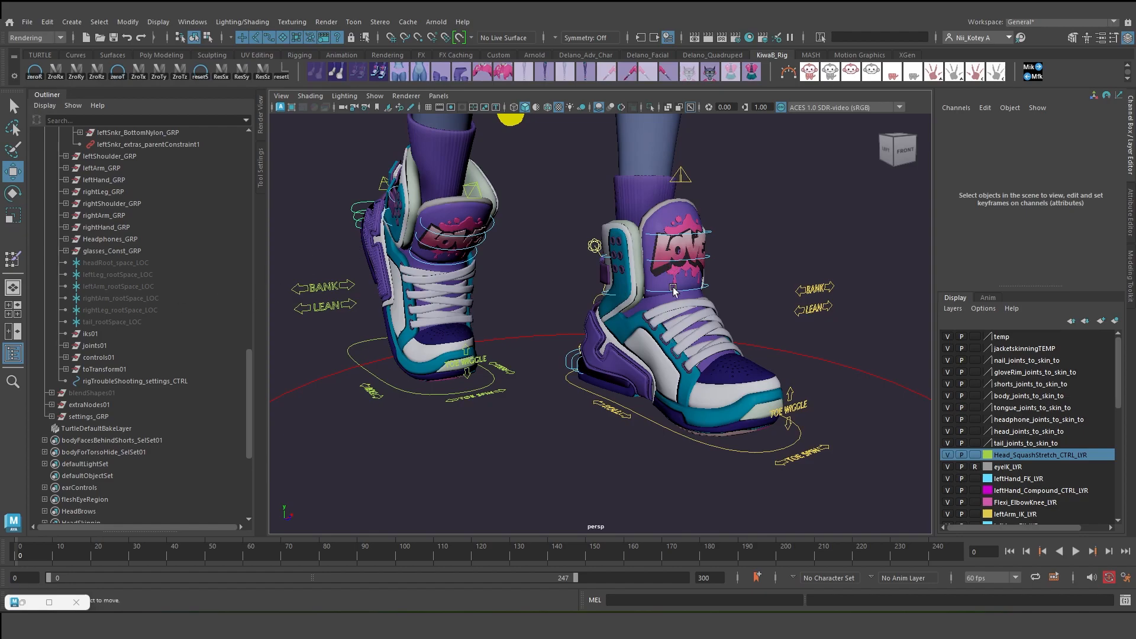
mouse_move(781, 276)
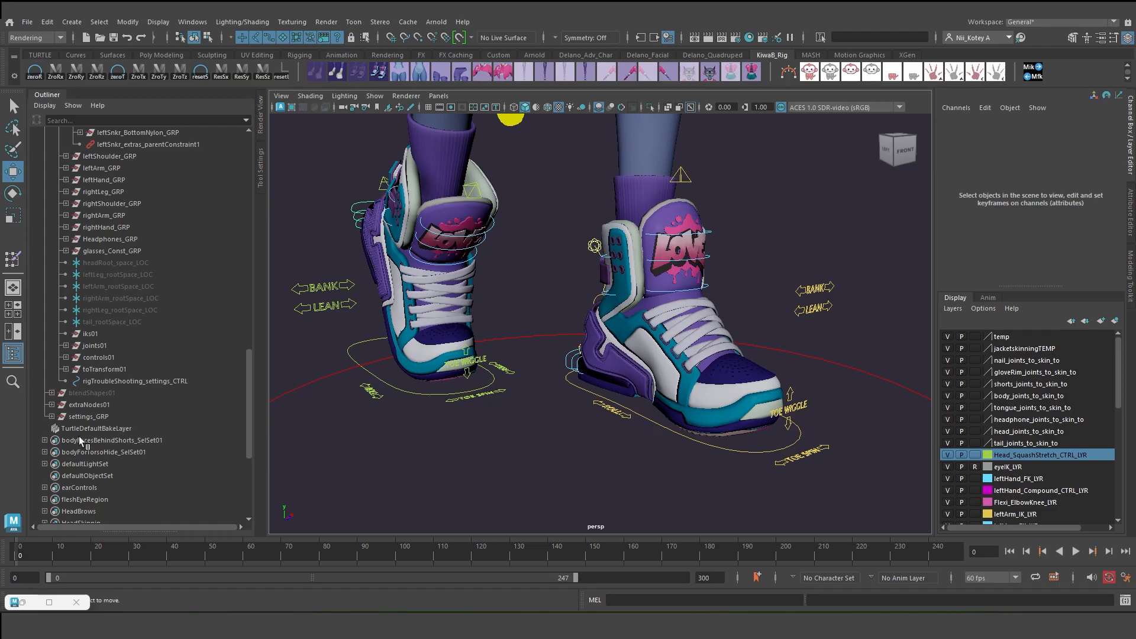
mouse_move(82, 444)
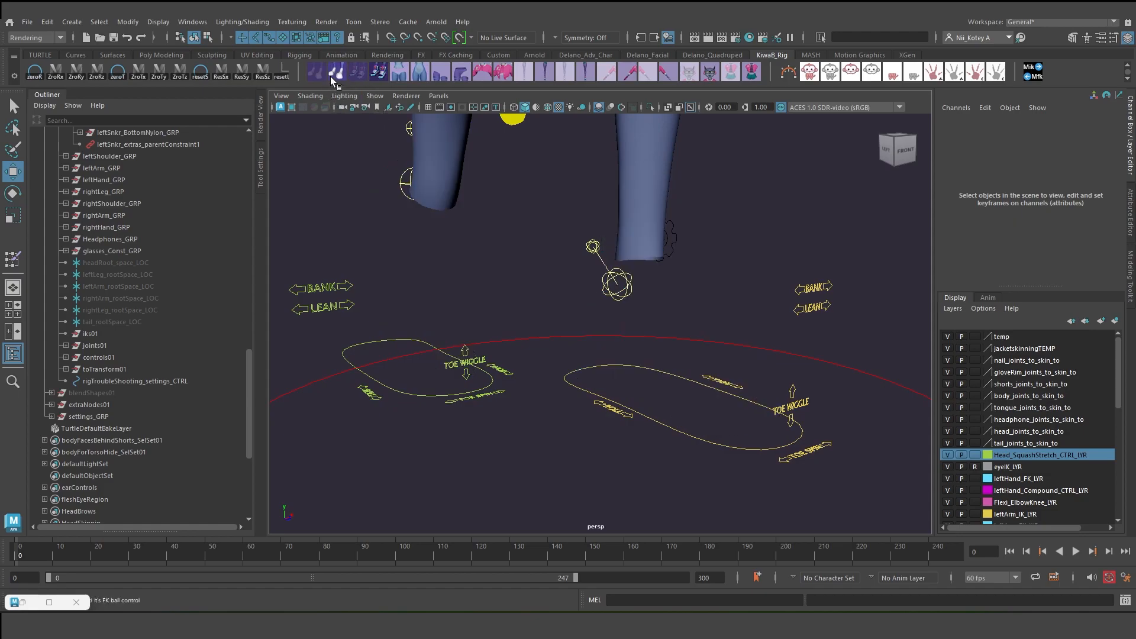
Show the bare feet with the FK ball control, then switch back to the sneakers.
left_click(331, 69)
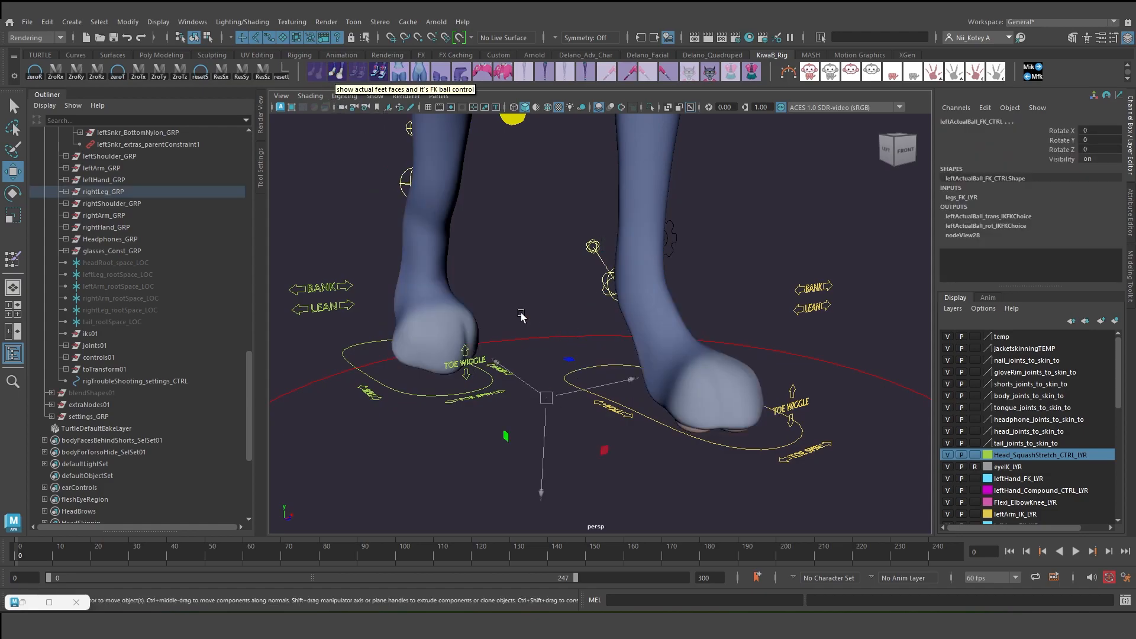
mouse_move(435, 192)
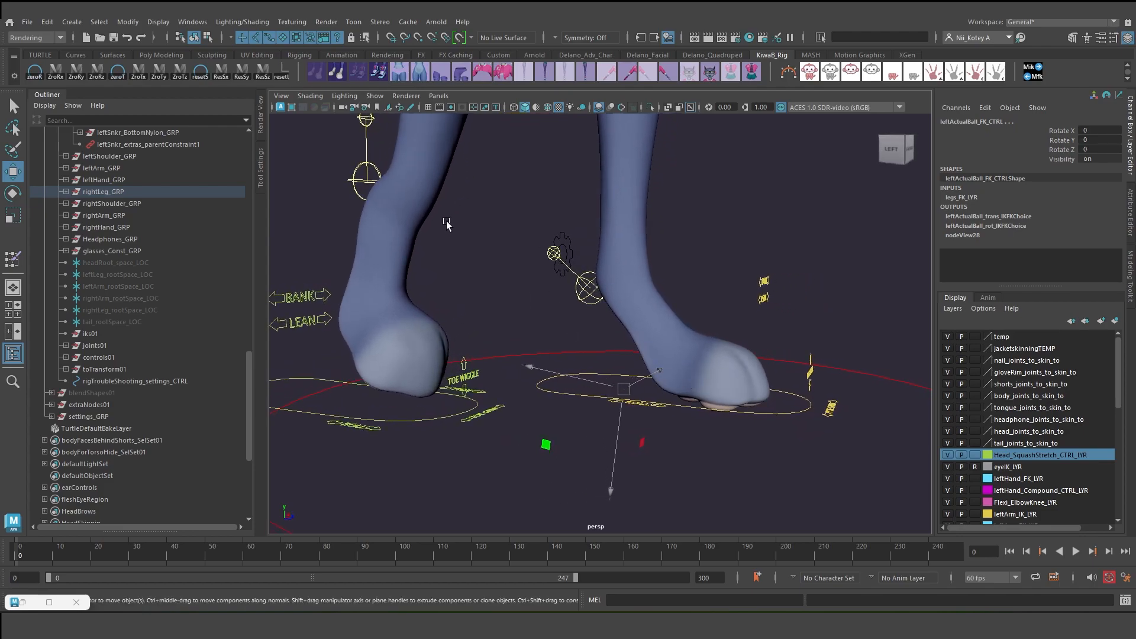
left_click(378, 71)
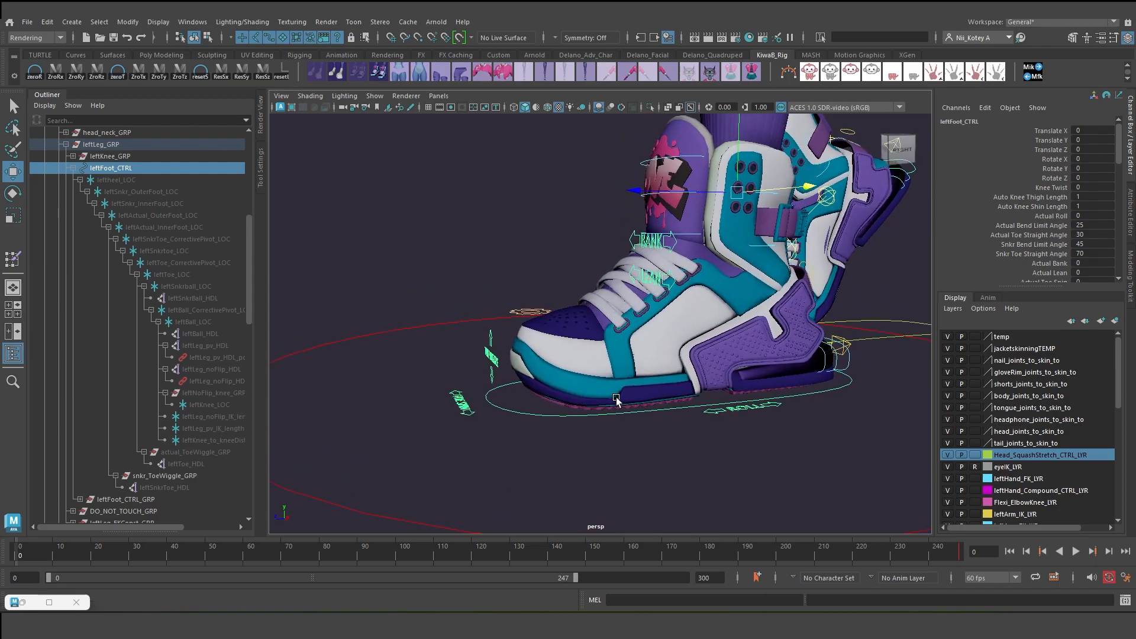
left_click(143, 192)
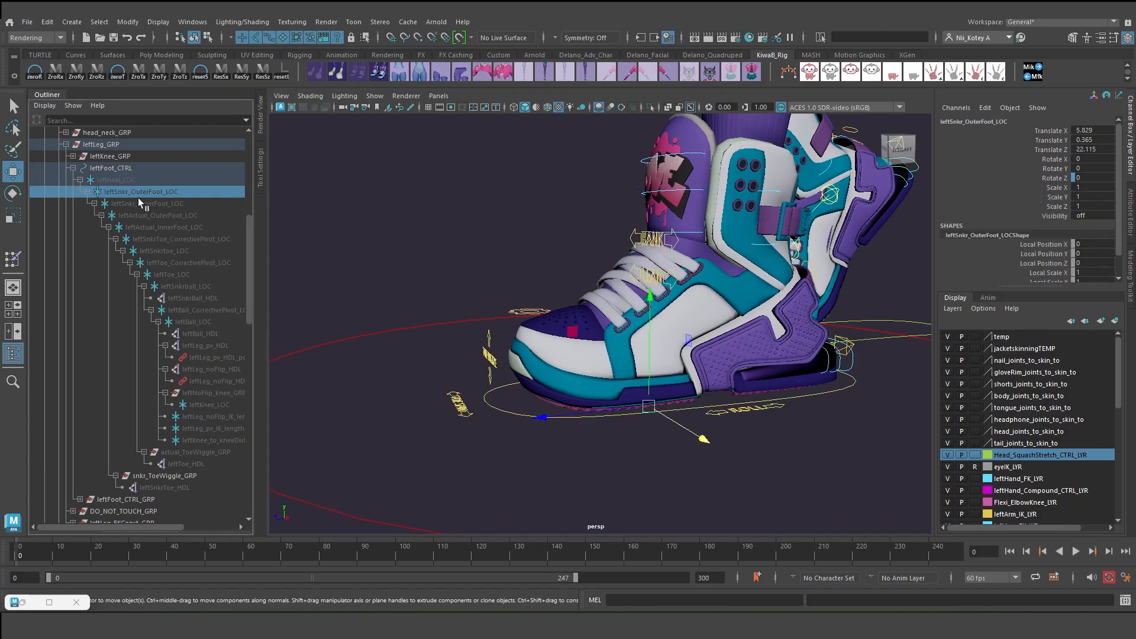
left_click(157, 216)
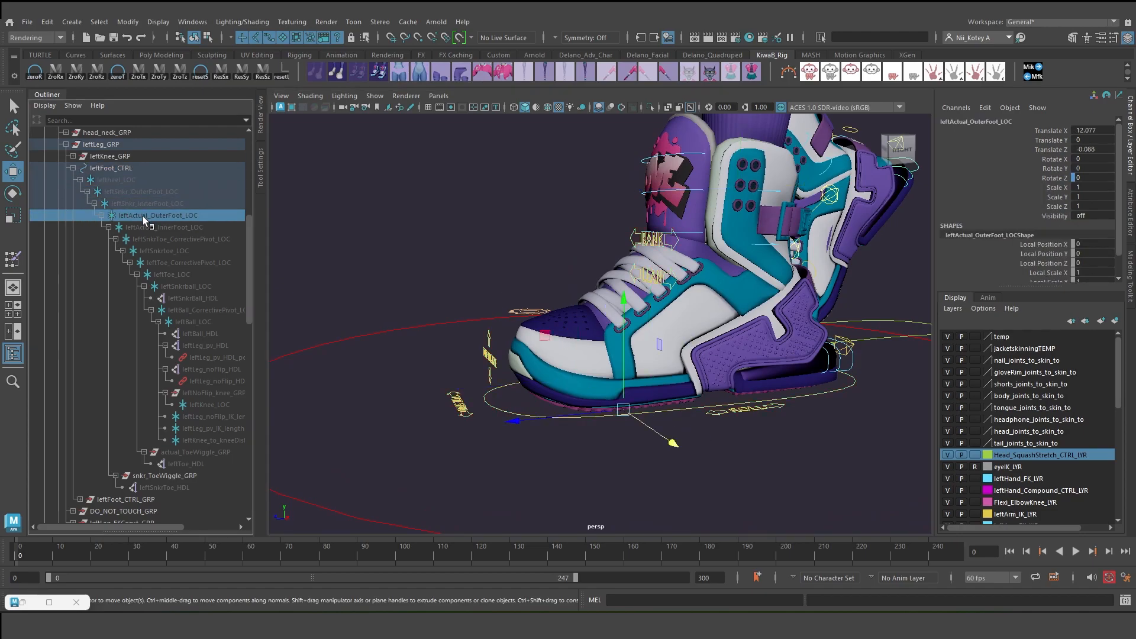
left_click(167, 228)
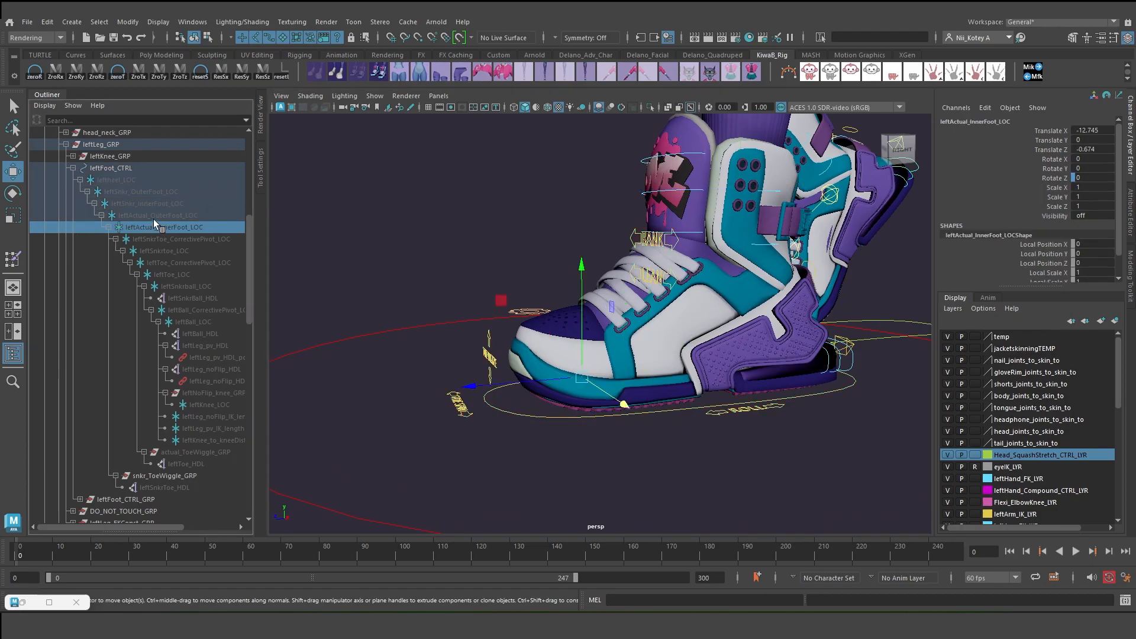
left_click(157, 215)
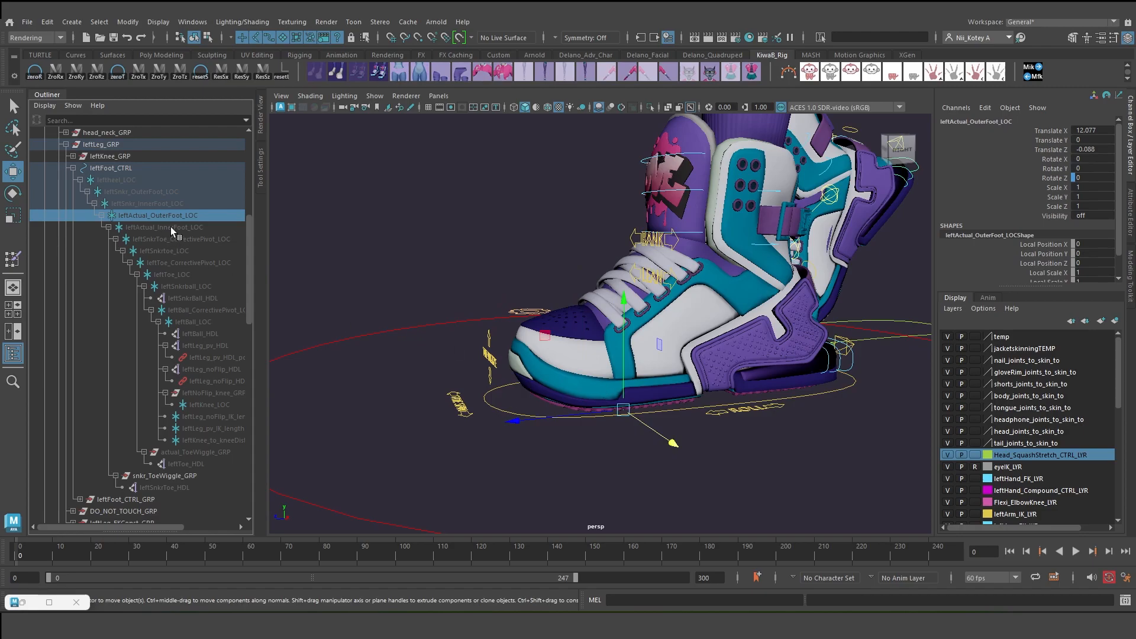
left_click(184, 240)
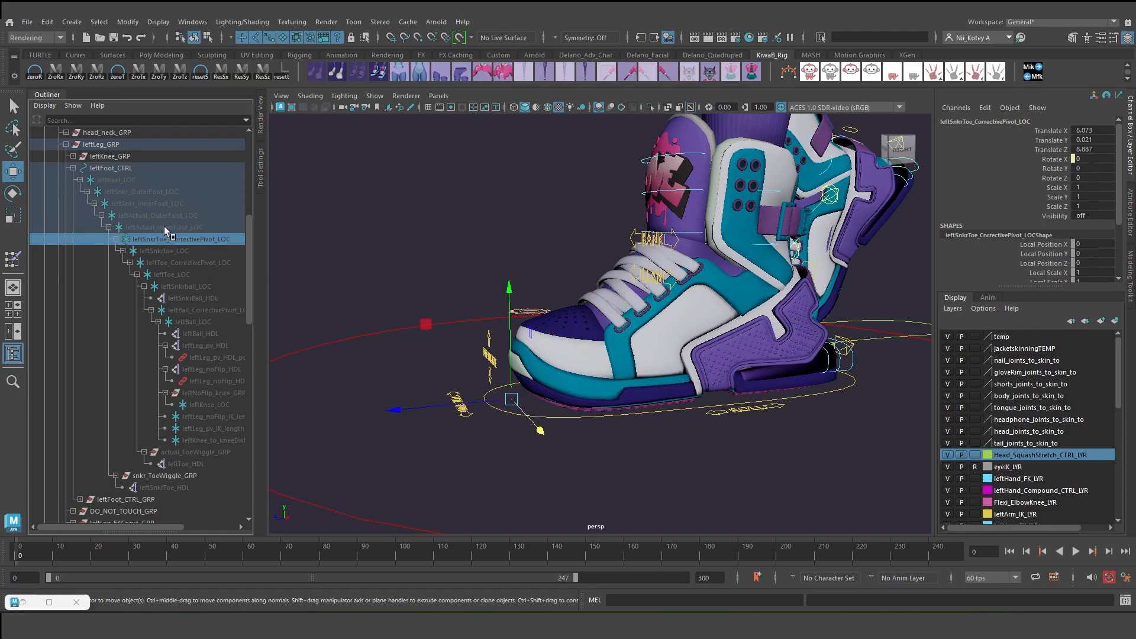
left_click(166, 228)
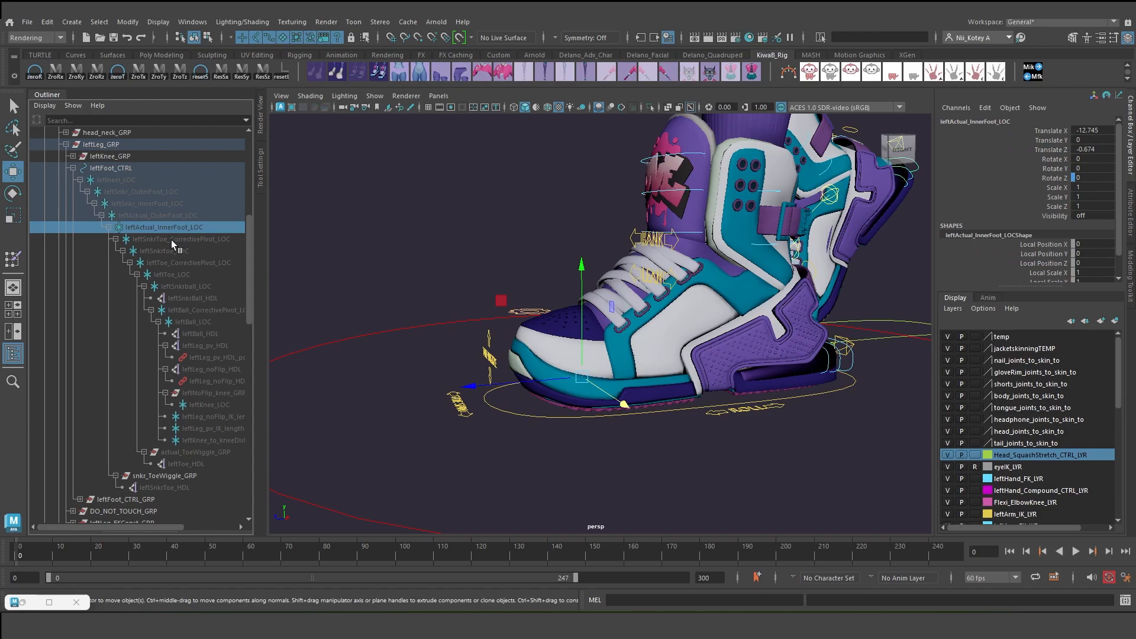
left_click(182, 239)
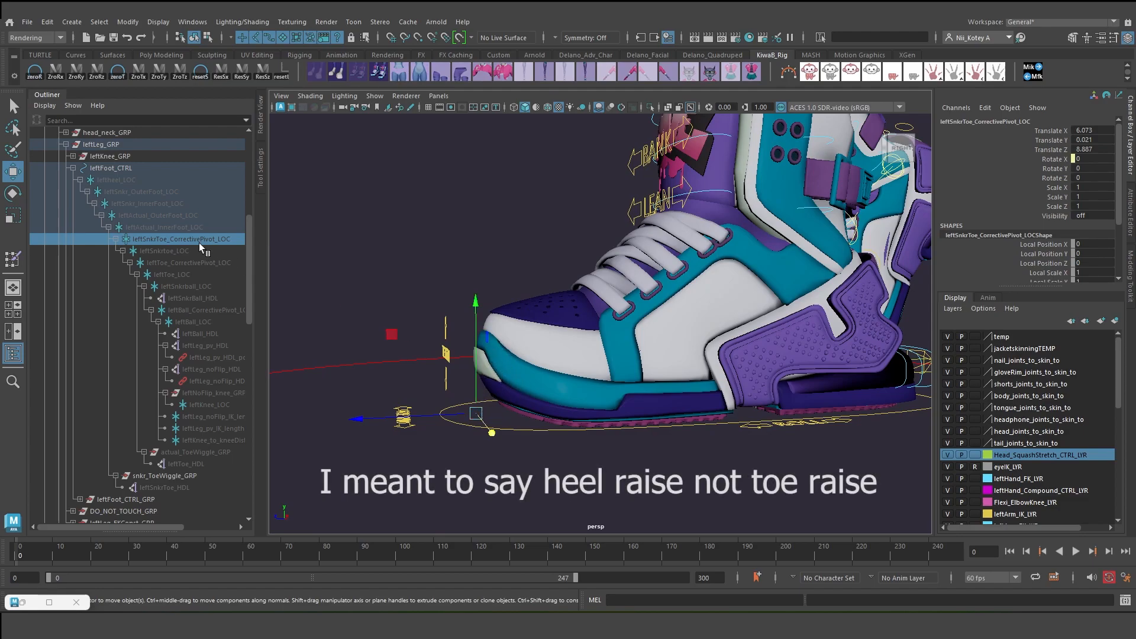
left_click(164, 251)
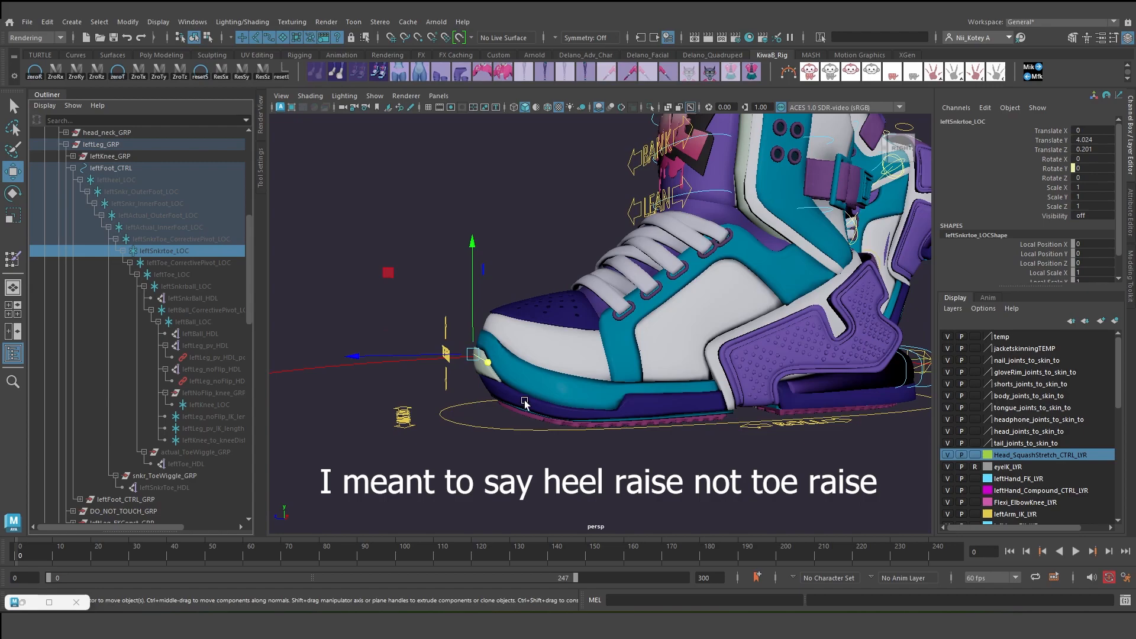
mouse_move(477, 366)
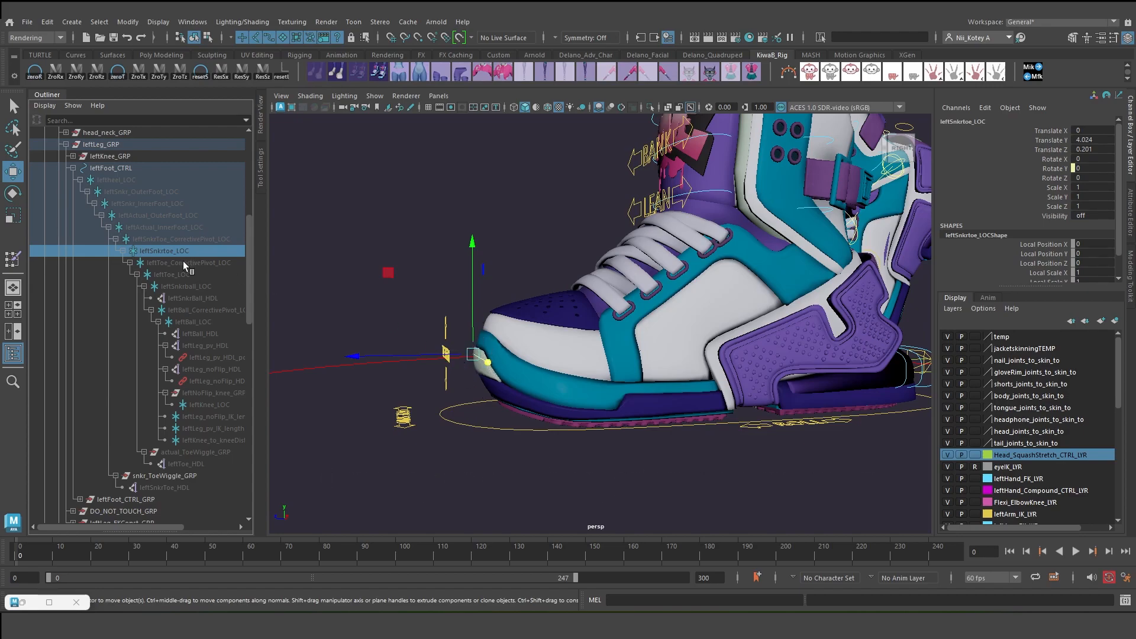
left_click(192, 263)
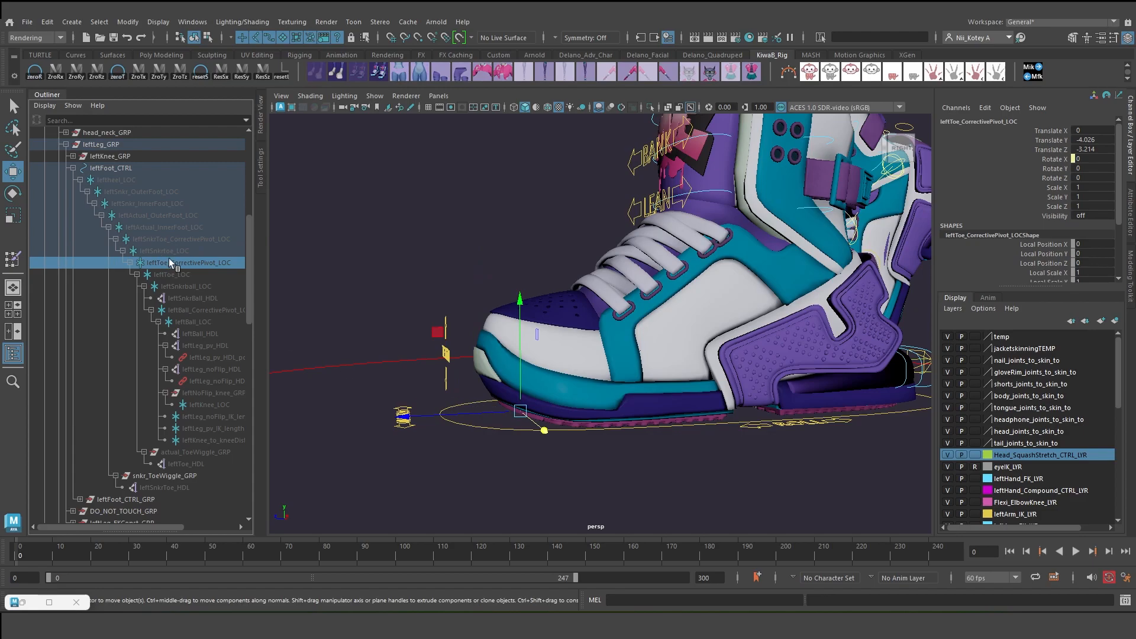
left_click(180, 238)
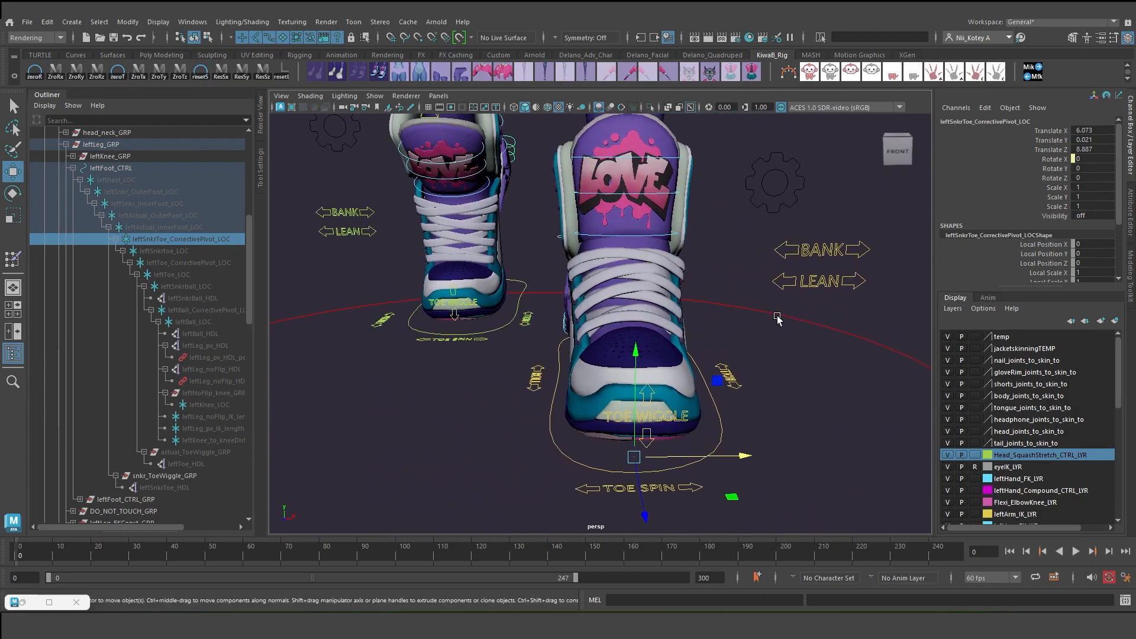
Select leftFoot_CTRL and scrub its roll, bank, lean and toe attributes, leaving them at zero.
left_click(111, 167)
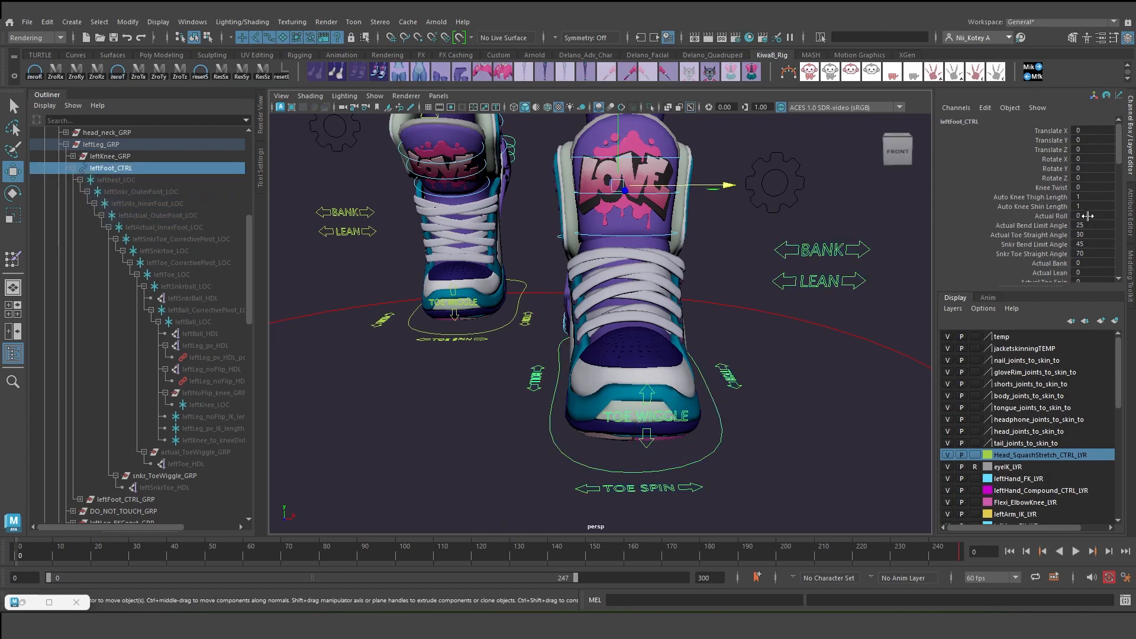
scroll("down", 3)
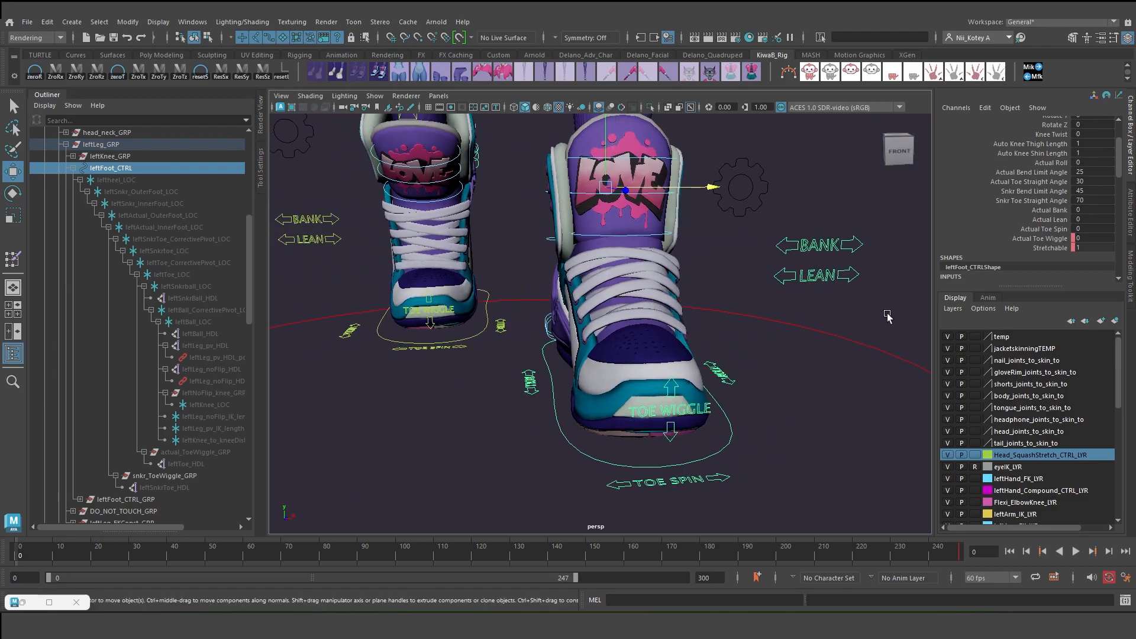
mouse_move(757, 285)
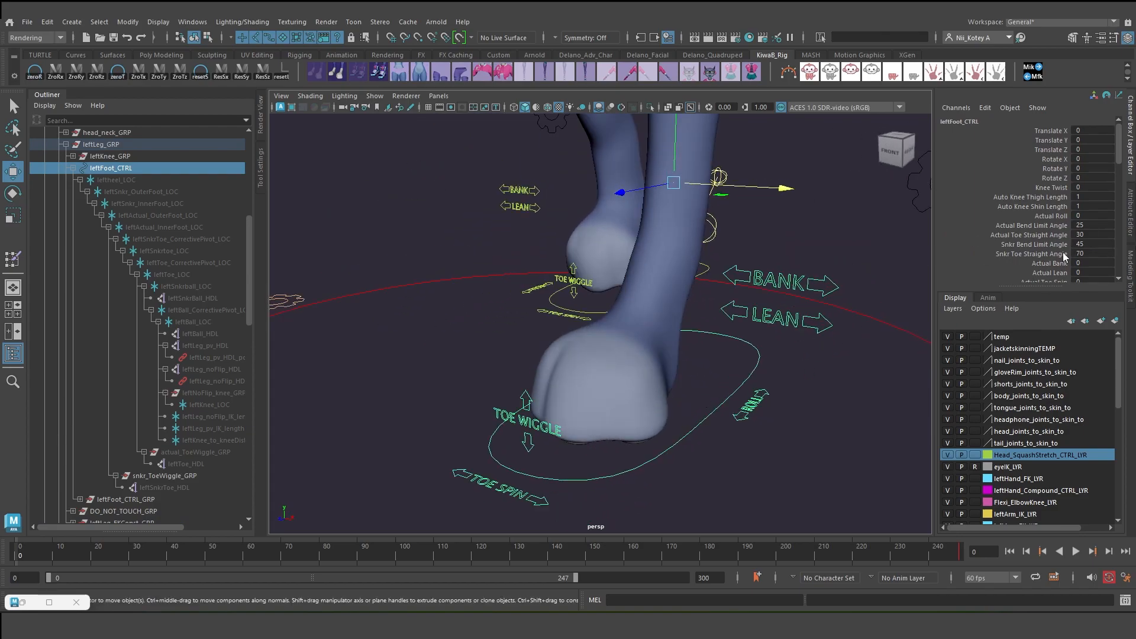
scroll("down", 3)
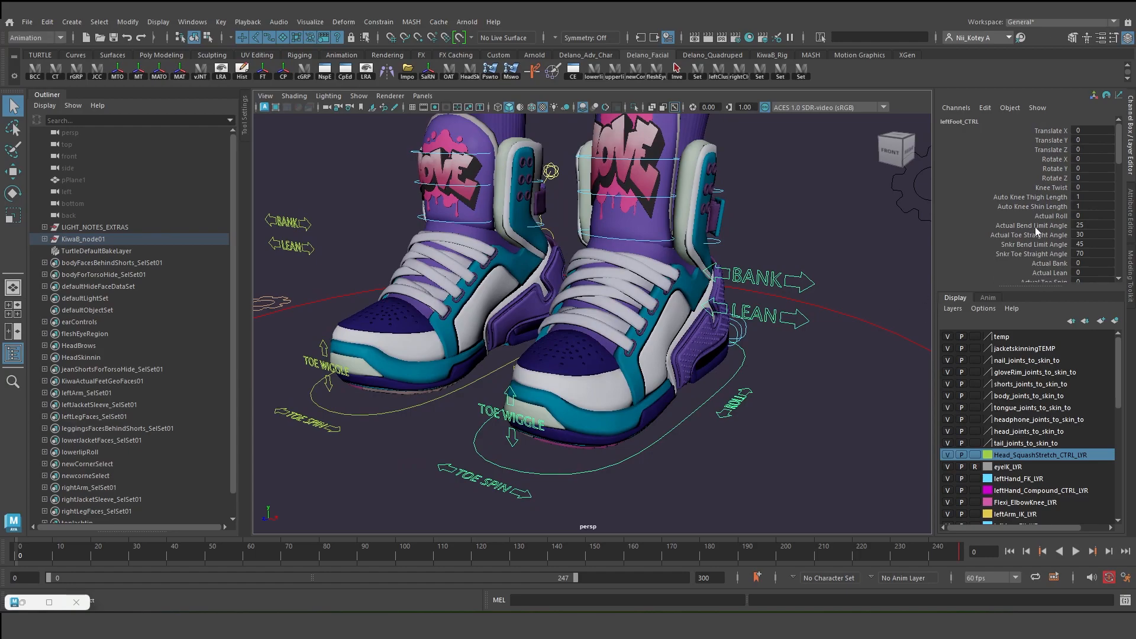
Show the Channel Box Edit menu for leftFoot_CTRL's toe spin, toe wiggle and stretchable channels.
scroll("down", 3)
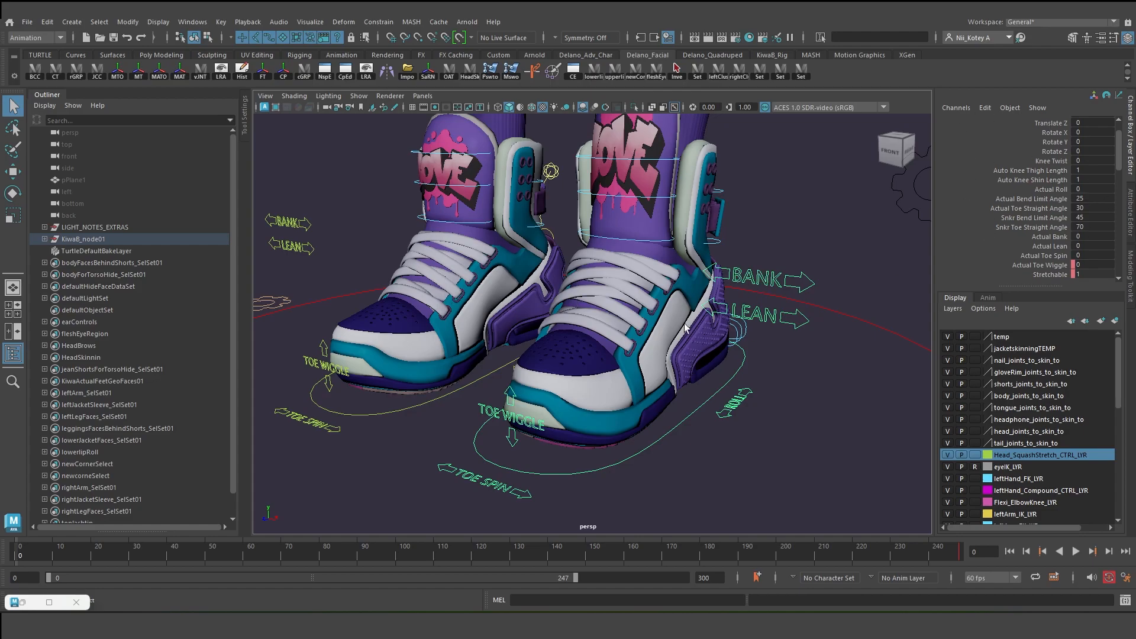
left_click(984, 108)
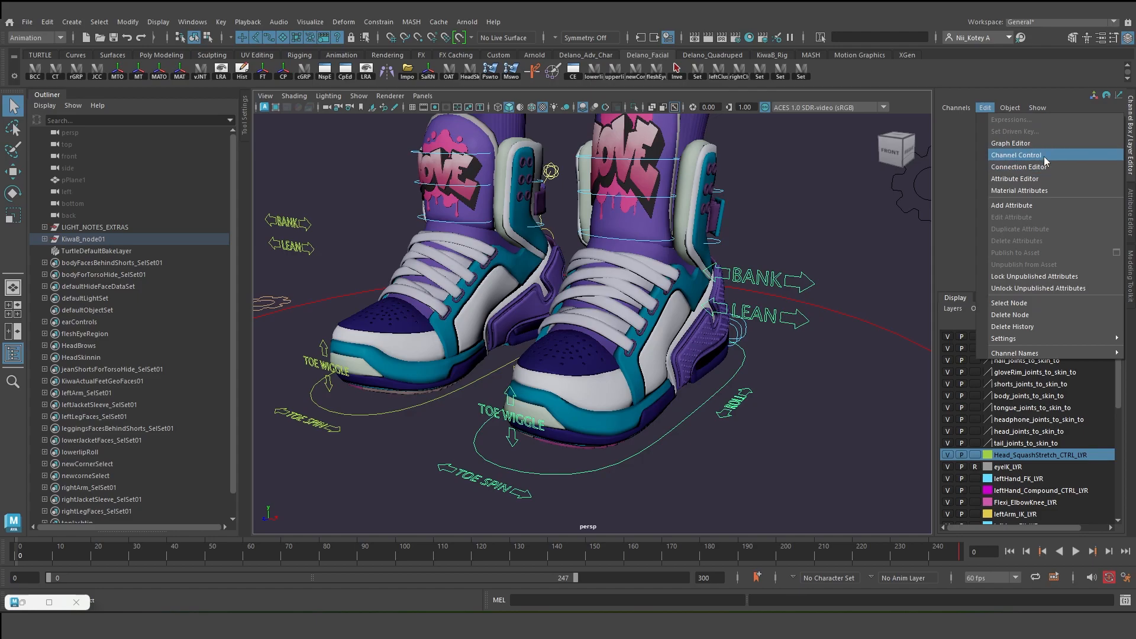
Review leftFoot_CTRL in Channel Control — locked list, hidden Snkr Bank channel — then dismiss it.
left_click(1016, 154)
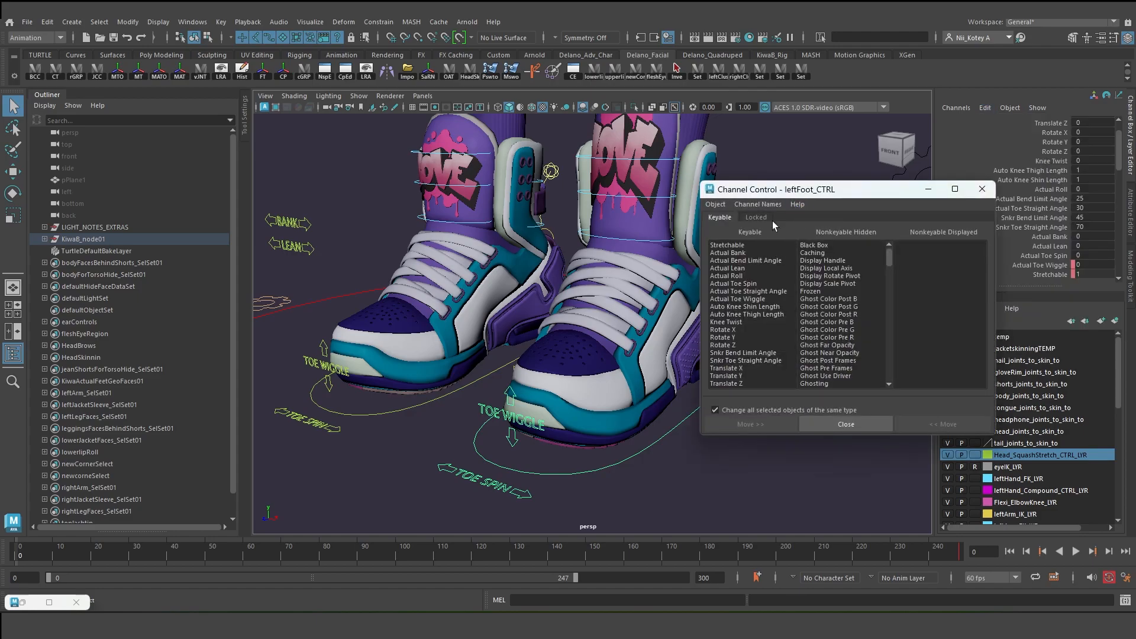
left_click(755, 218)
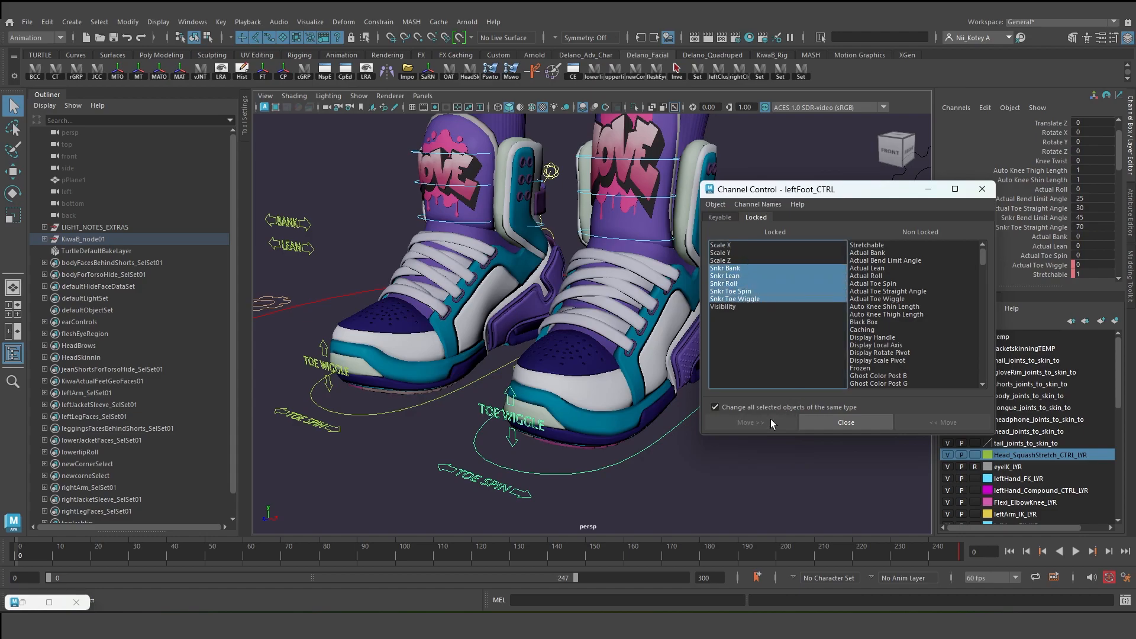
left_click(718, 216)
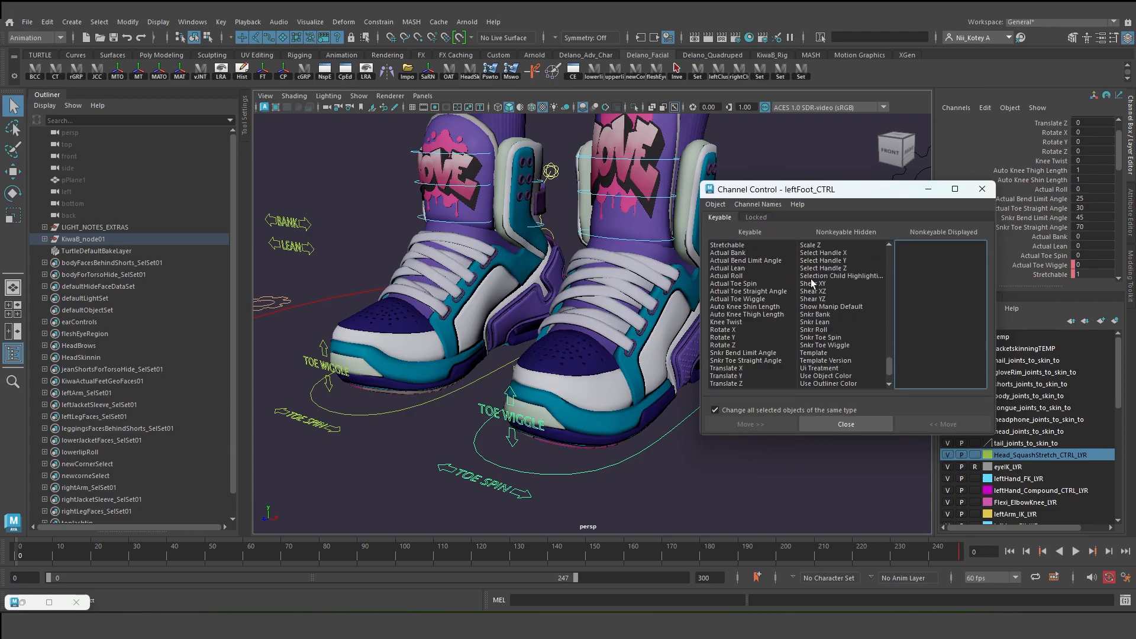
left_click(814, 315)
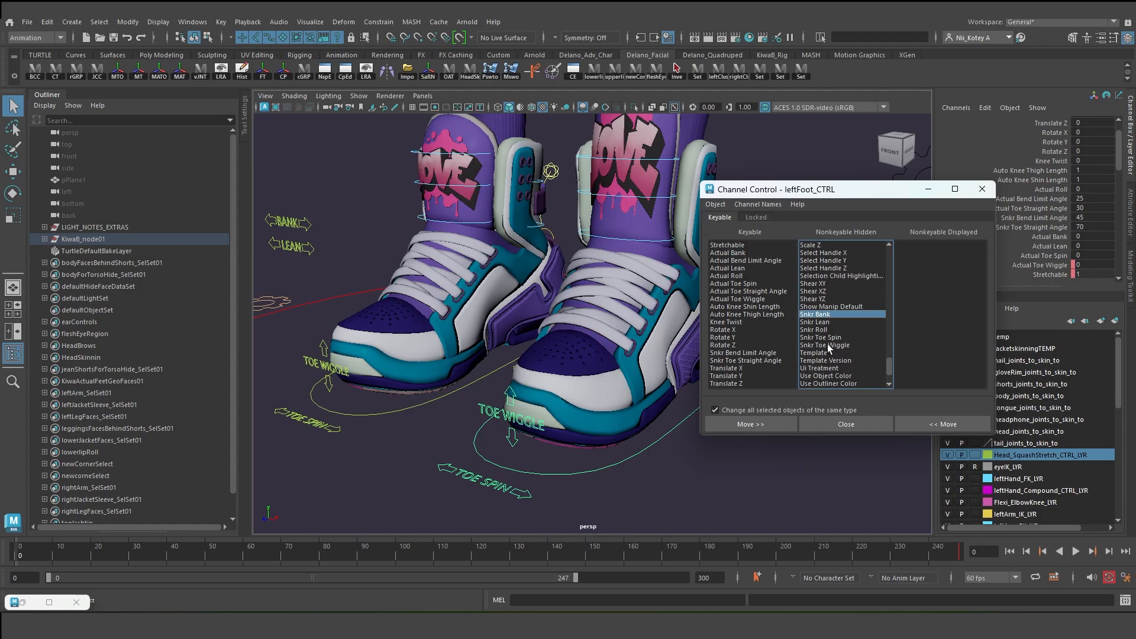
left_click(750, 423)
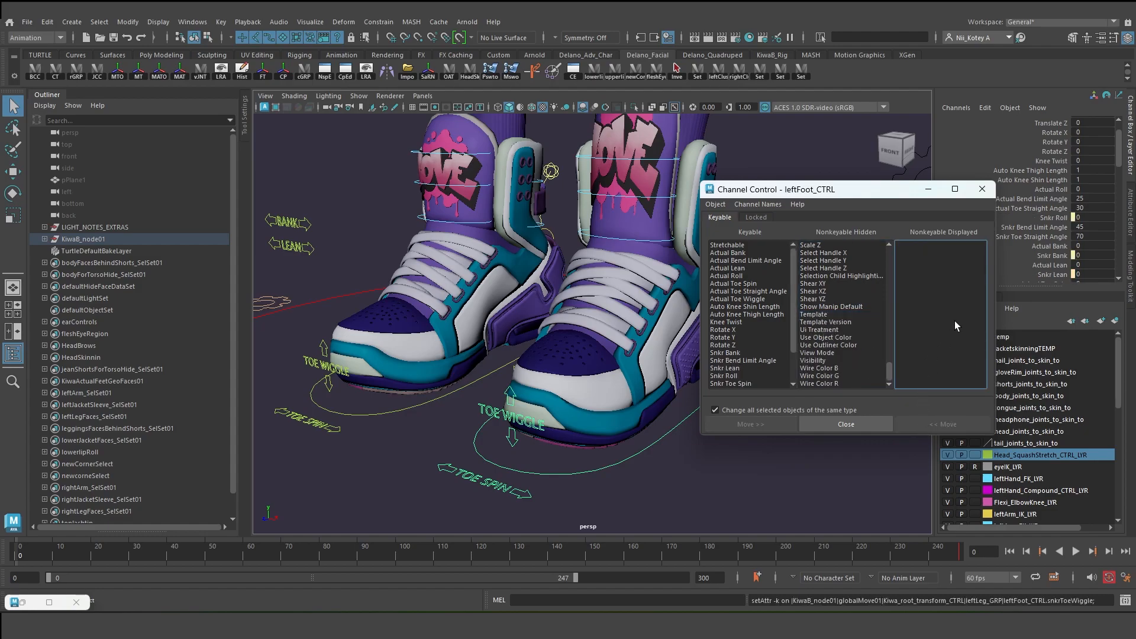
mouse_move(982, 190)
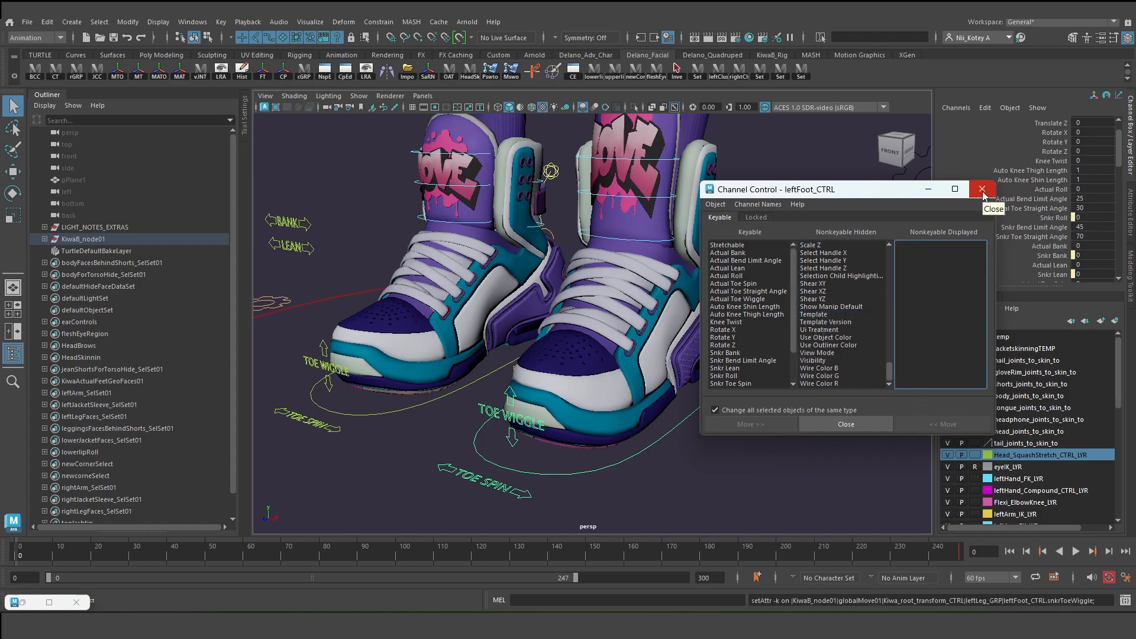
left_click(983, 190)
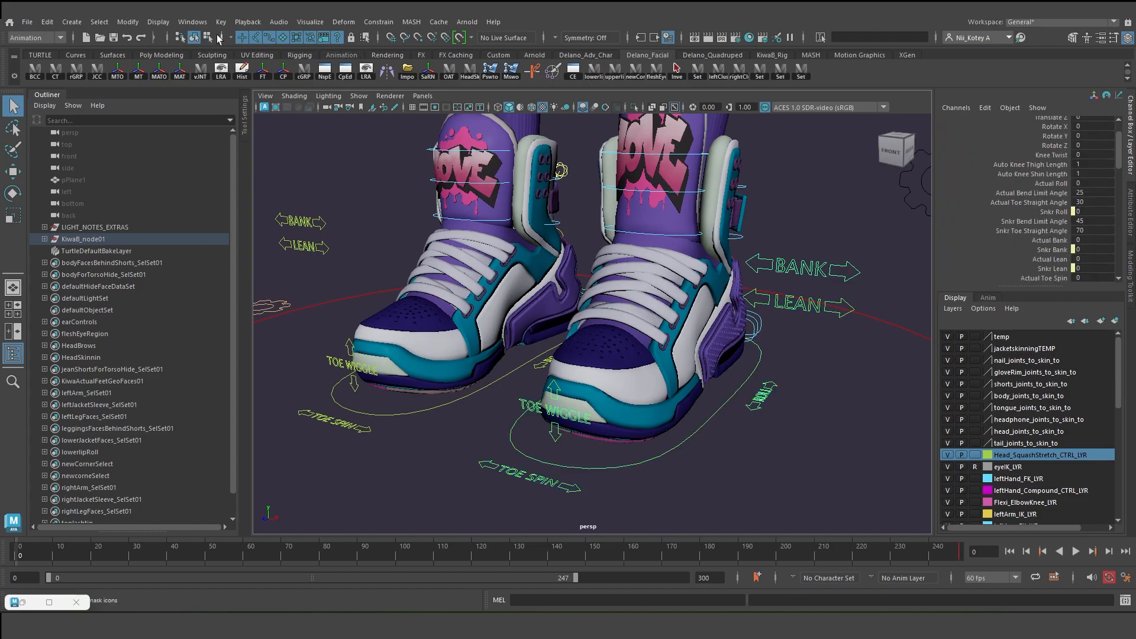
mouse_move(158, 22)
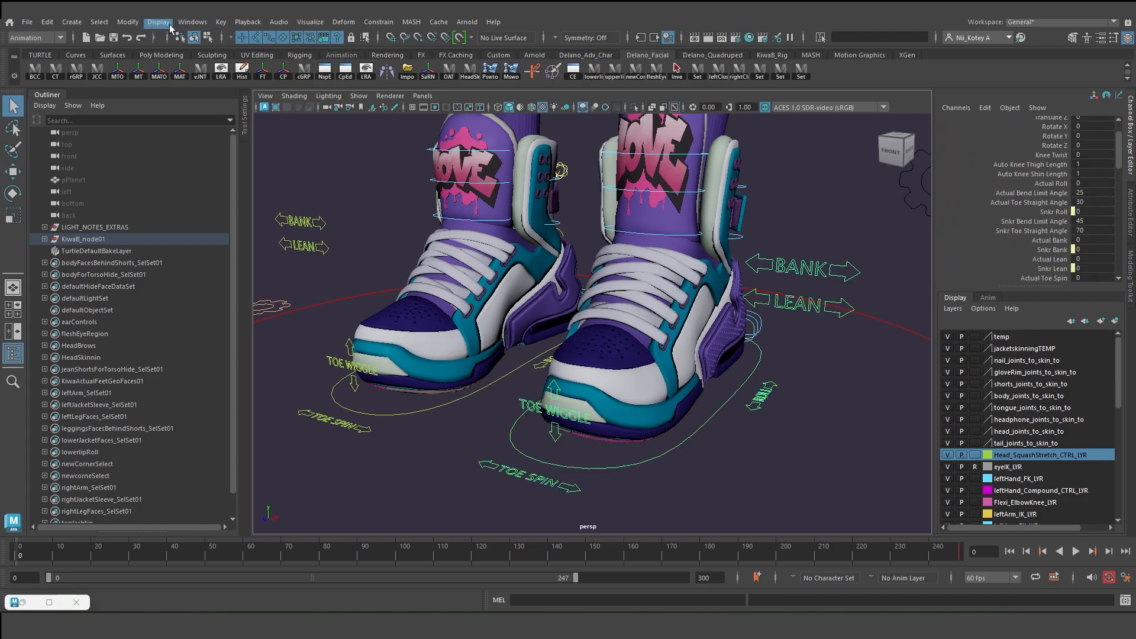
Load the bookmarked left-foot sneaker controls network in the Node Editor.
left_click(192, 21)
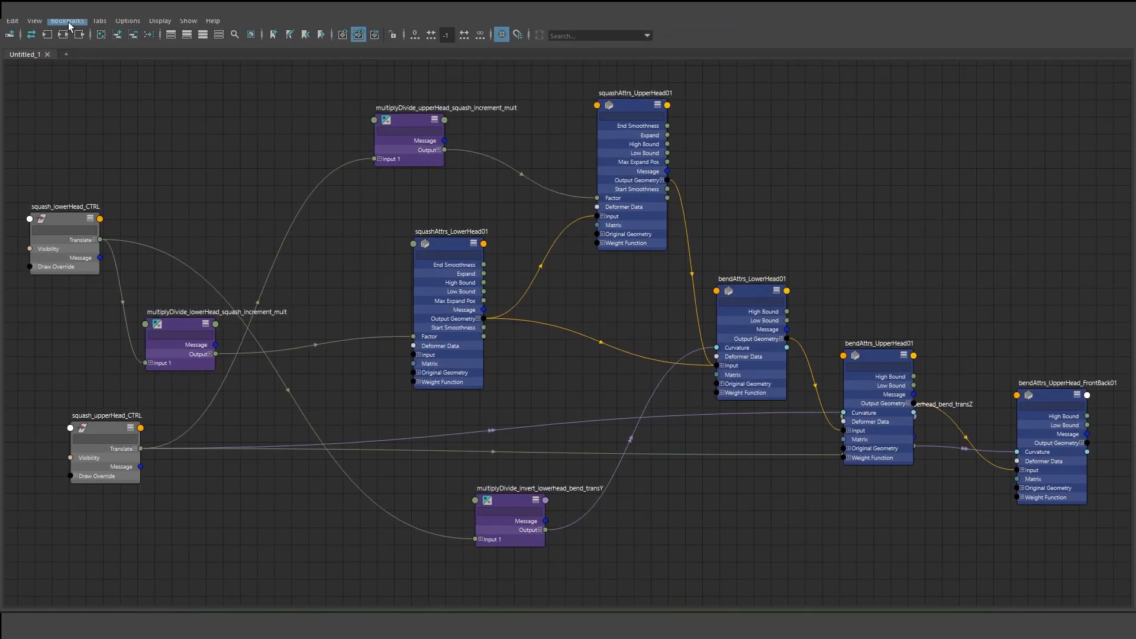
left_click(66, 20)
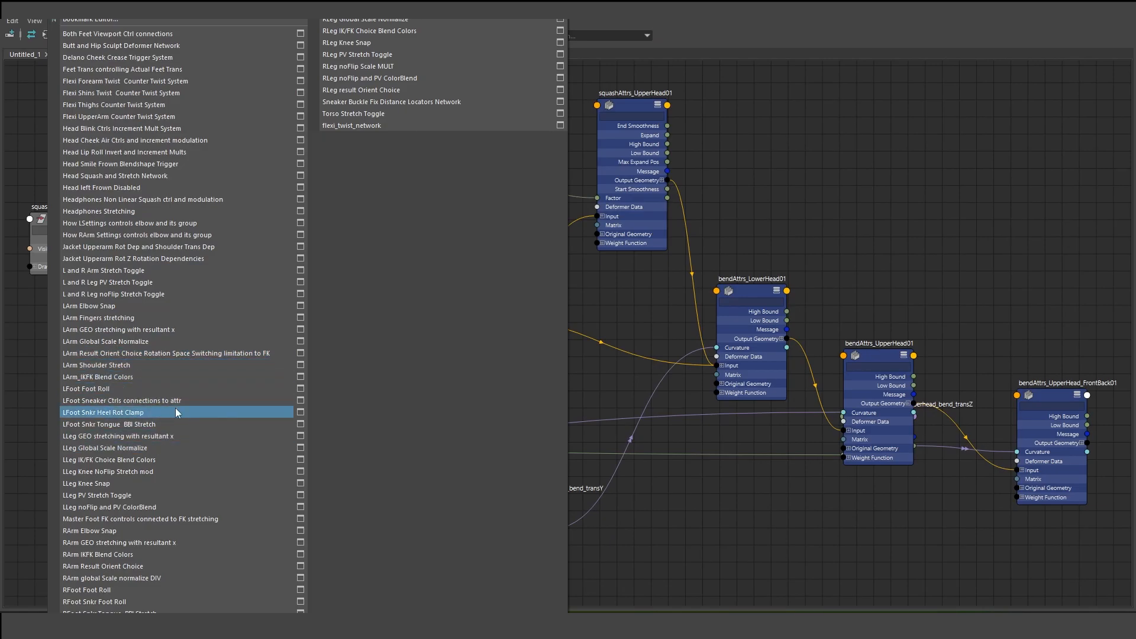
left_click(113, 412)
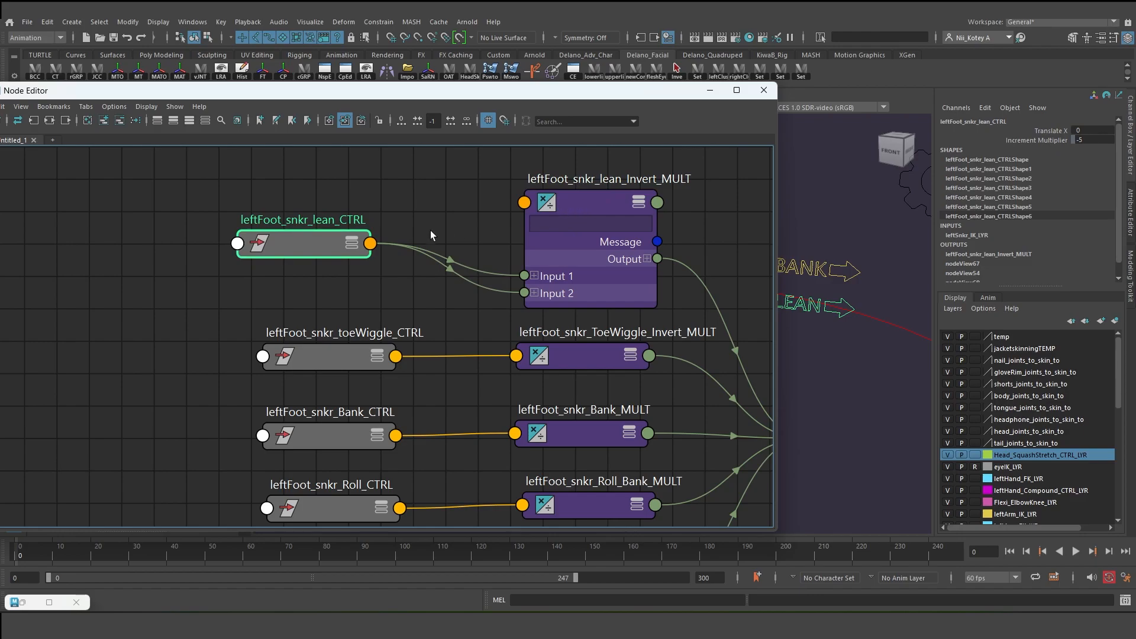
Inspect the lean invert MULT and bank nodes, then select leftFoot_CTRL to read its sneaker attributes.
left_click(527, 293)
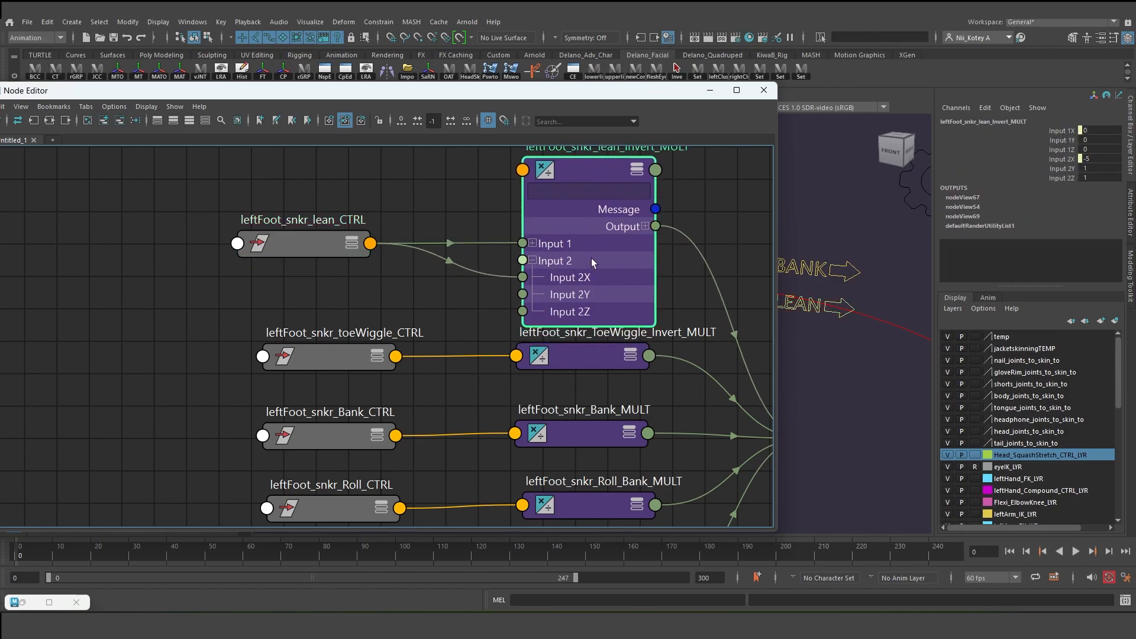
left_click(303, 243)
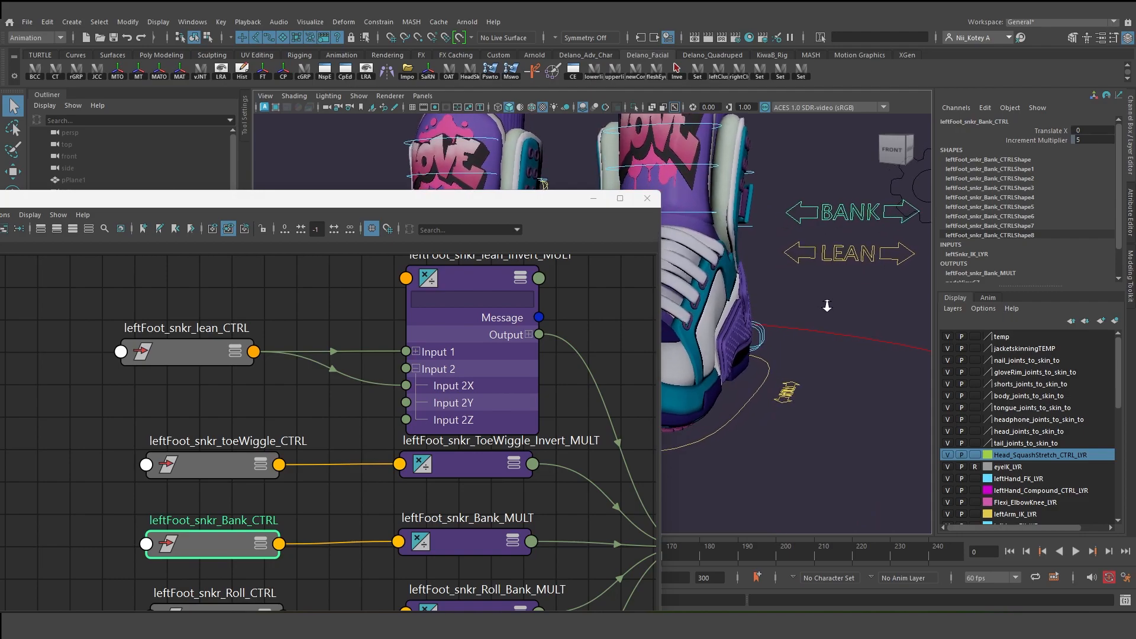
left_click(185, 352)
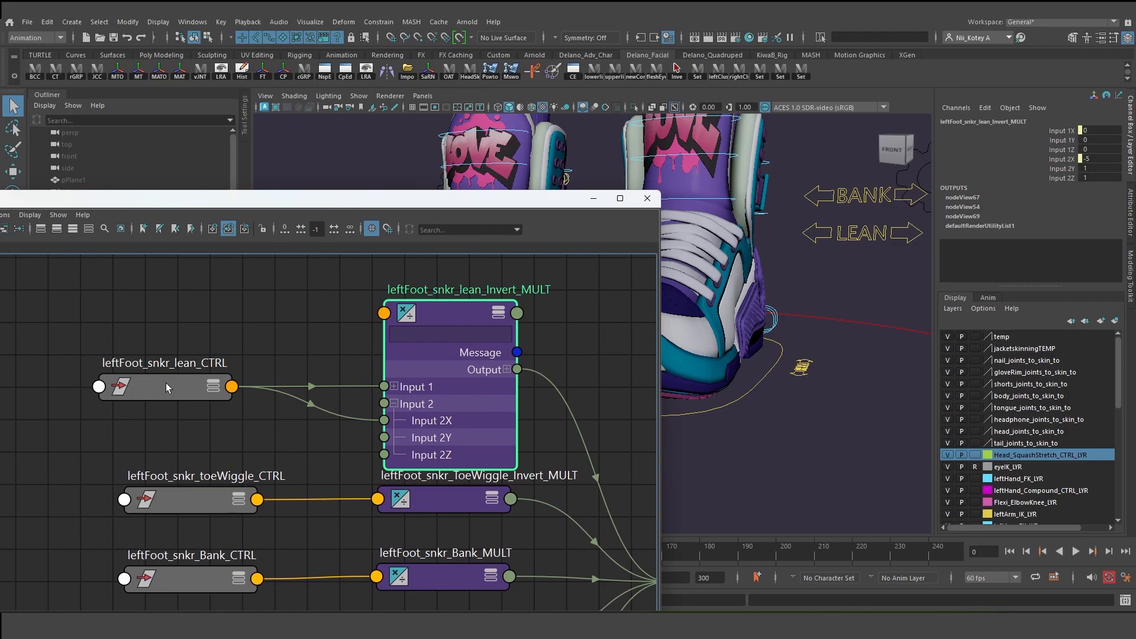
mouse_move(1098, 134)
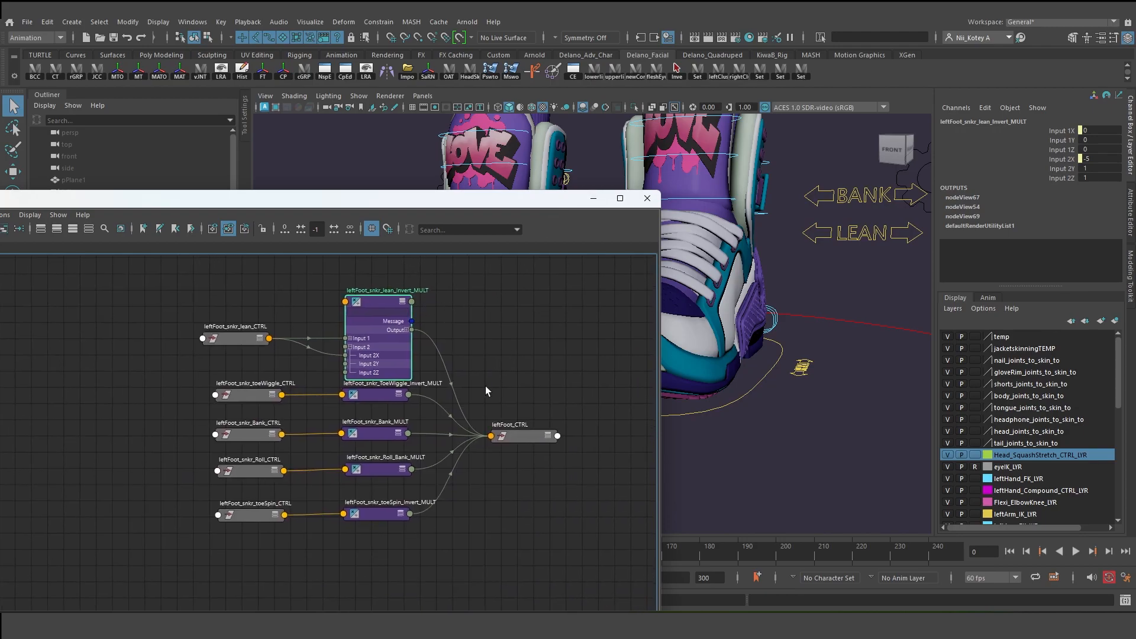
left_click(525, 424)
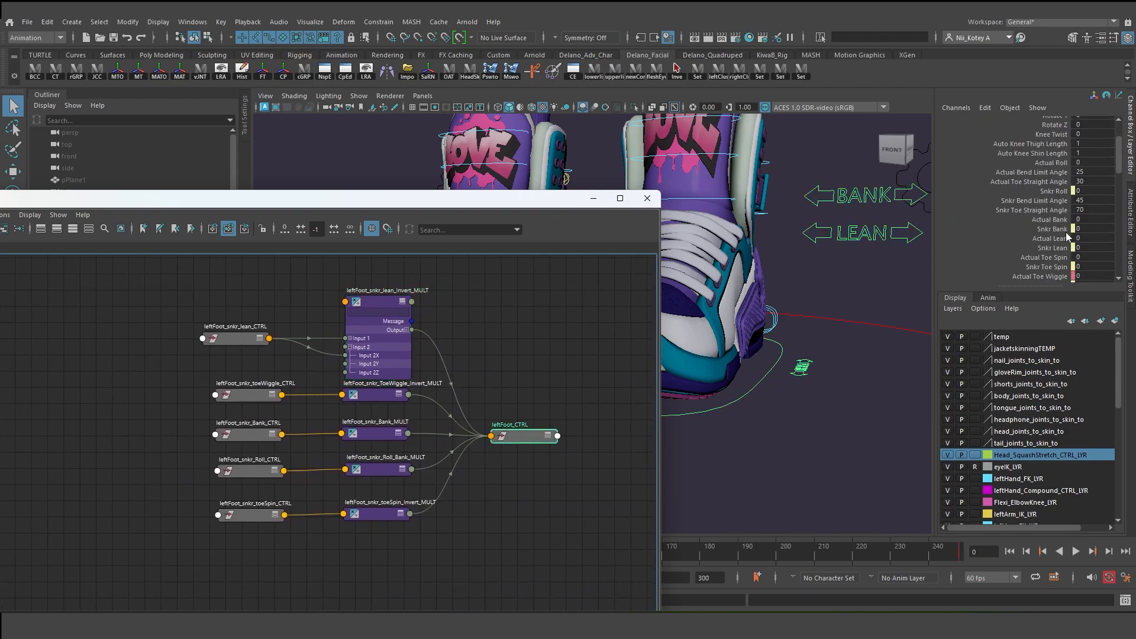
mouse_move(830, 218)
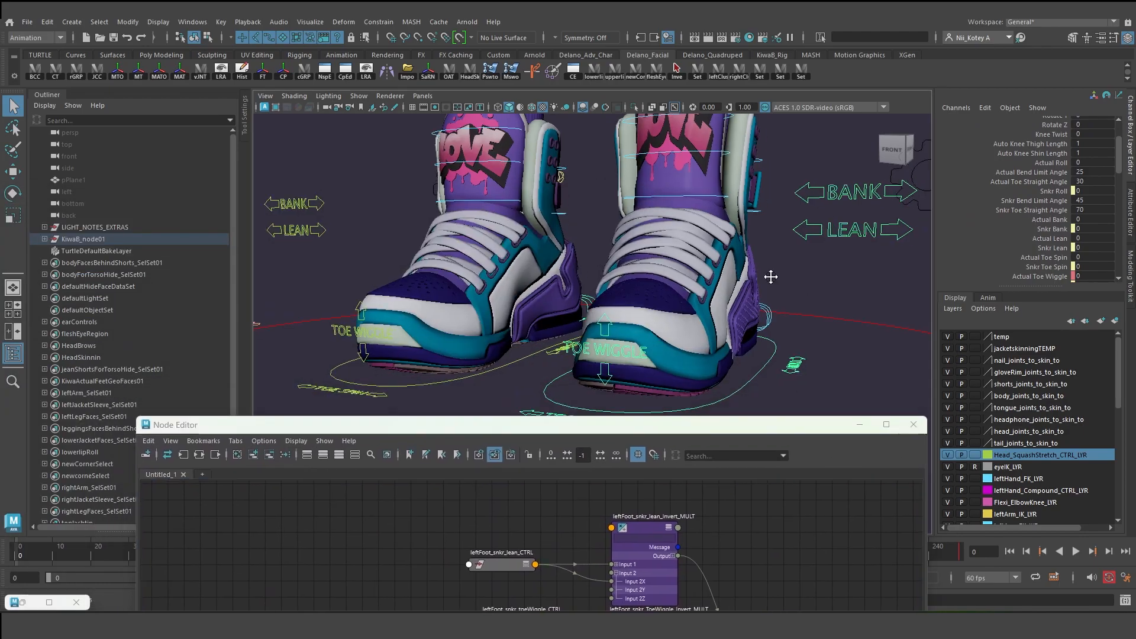
Try the left-foot LEAN curve on the shoe and put the Node Editor away.
left_click(500, 553)
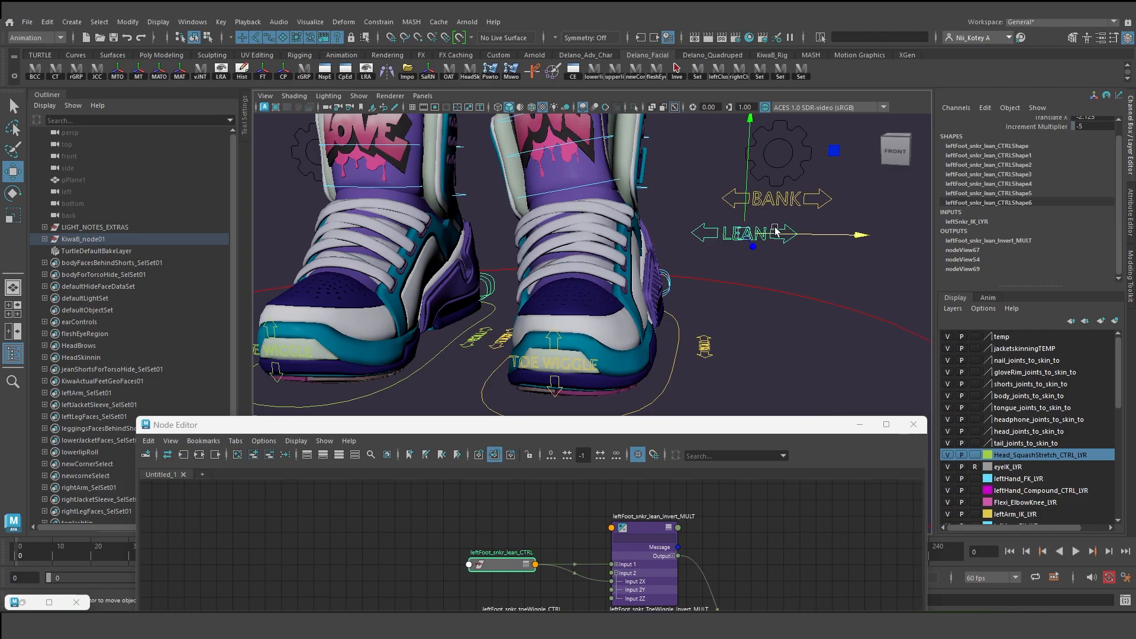
mouse_move(722, 182)
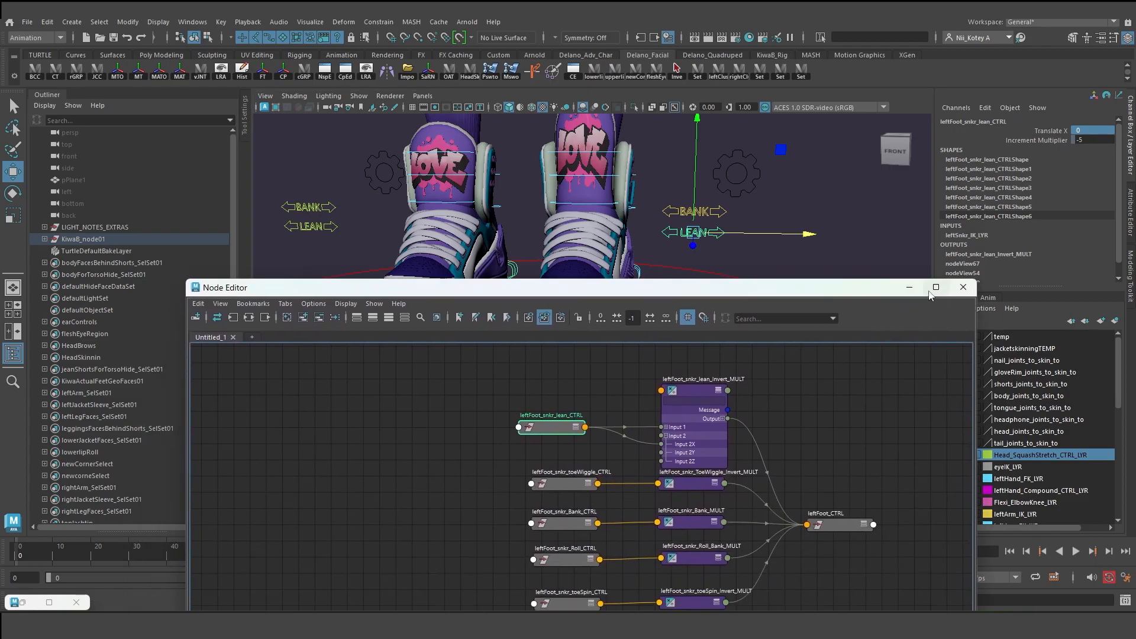
left_click(963, 286)
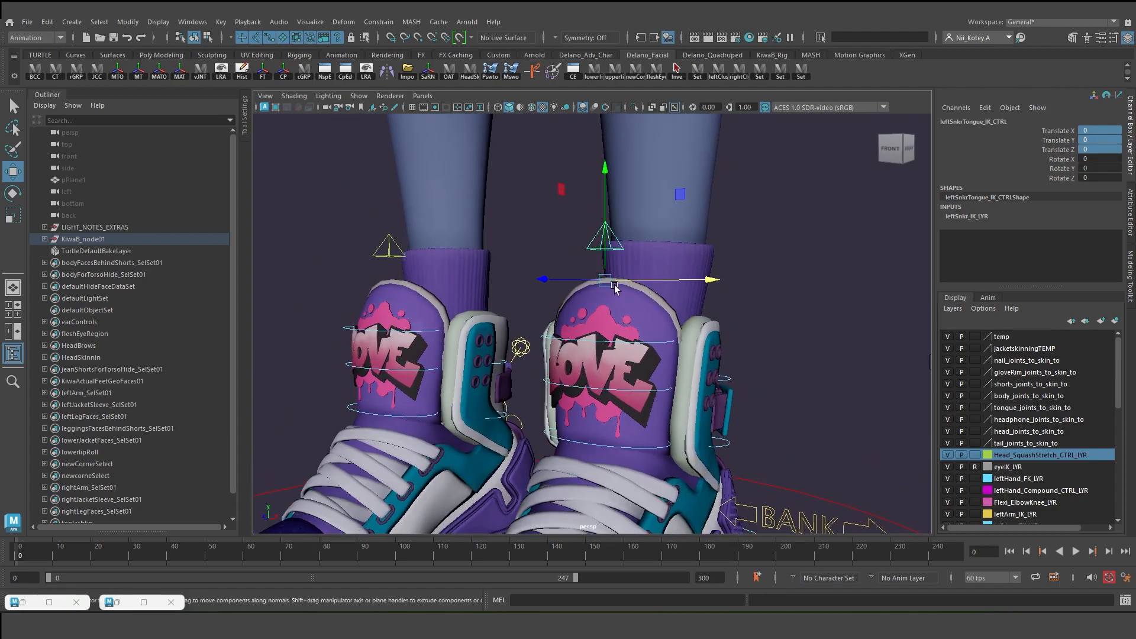
left_click_drag(605, 281, 592, 189)
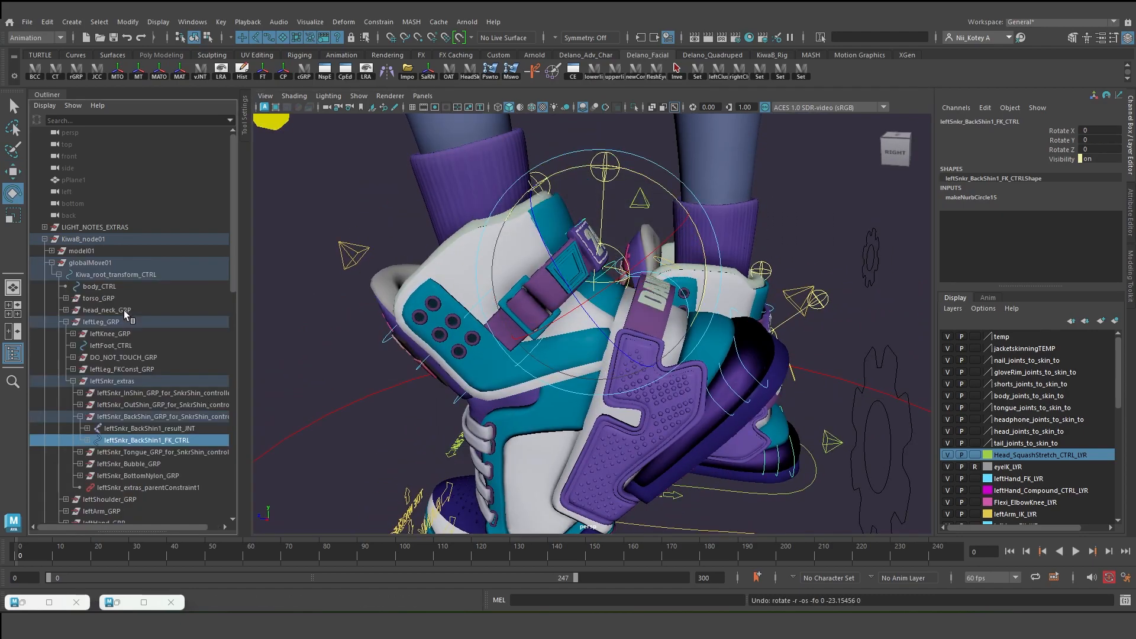
Expand the left sneaker BackShin controller group to its result and FK control in the Outliner.
scroll("down", 3)
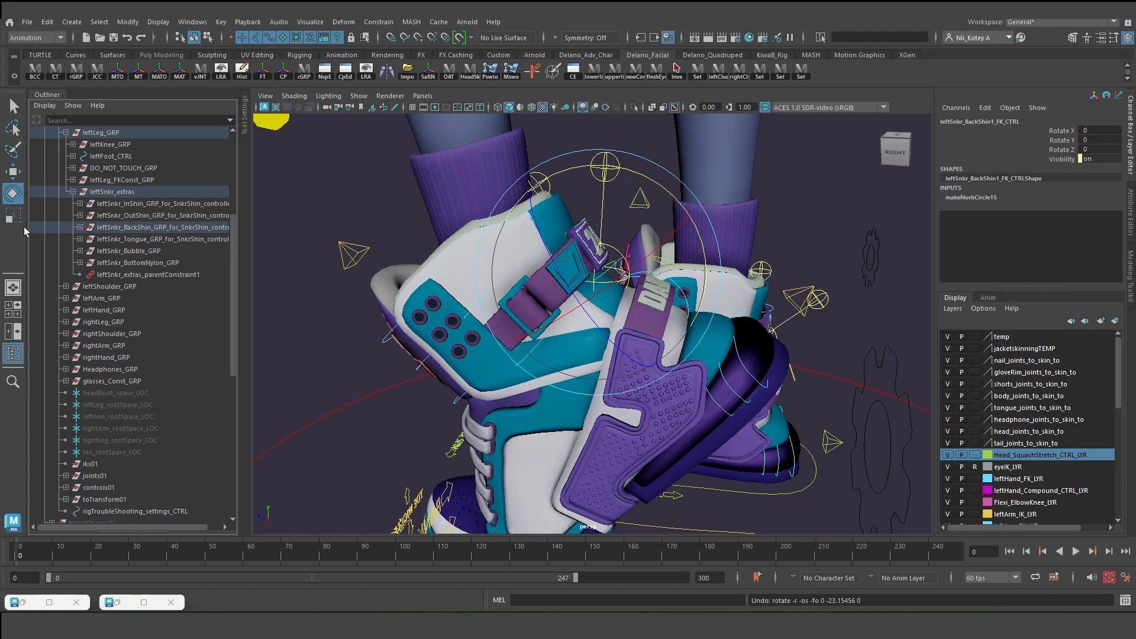
left_click(162, 227)
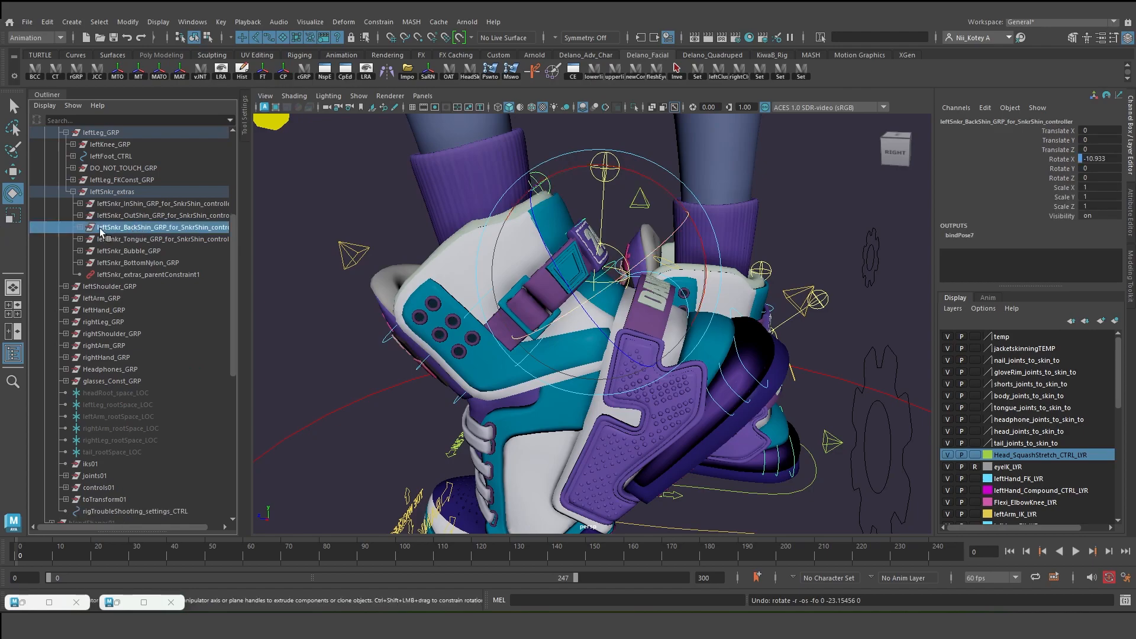
left_click(73, 227)
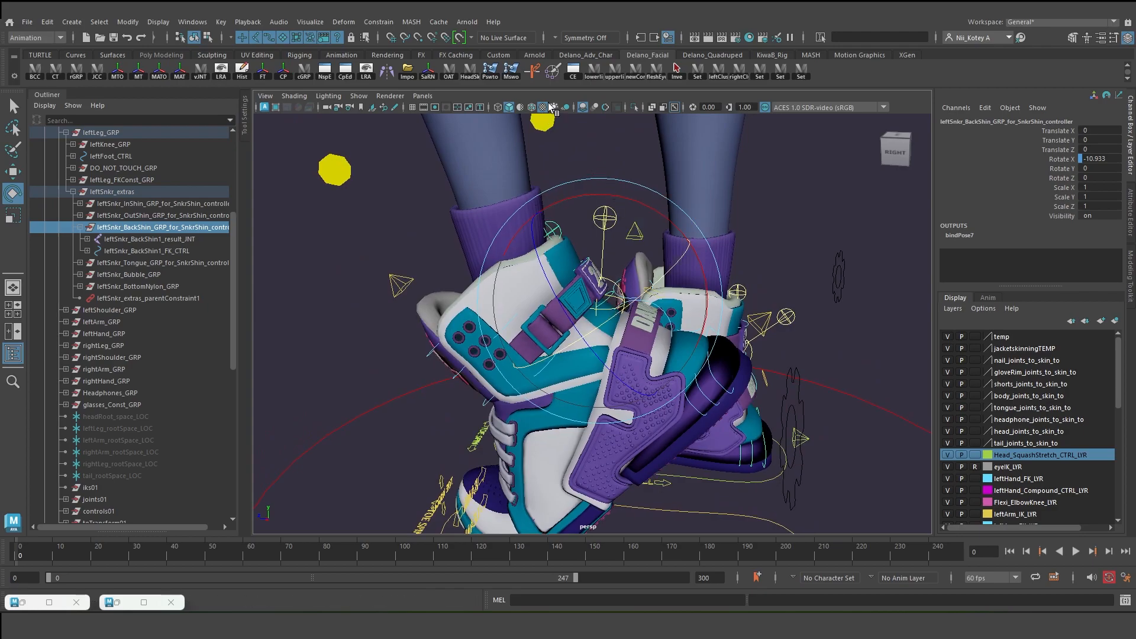
mouse_move(362, 397)
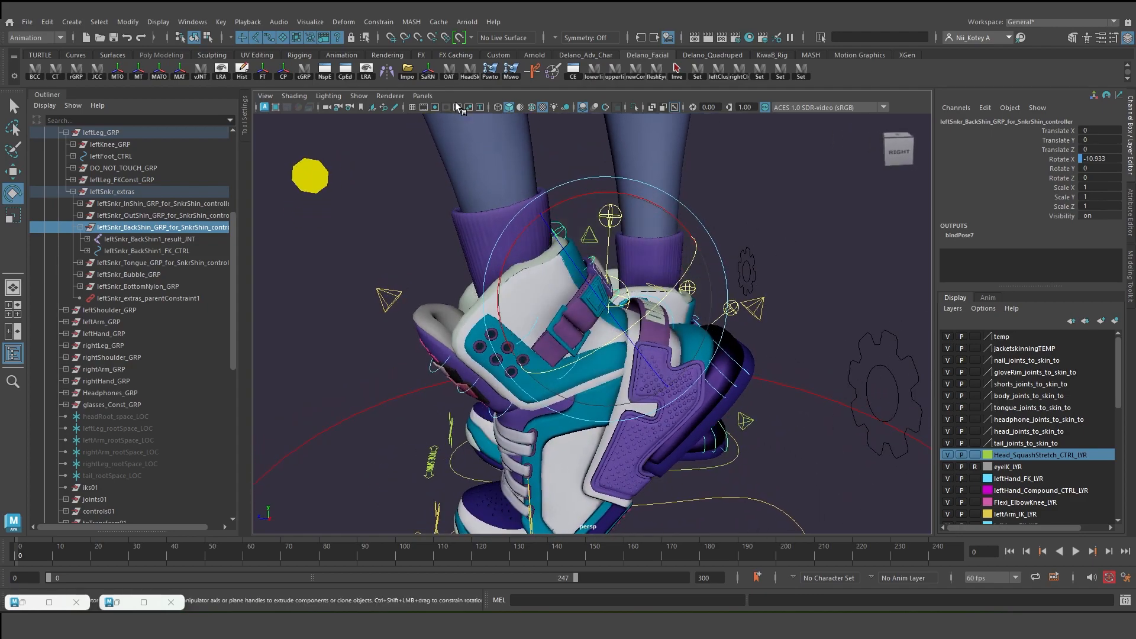
left_click(358, 96)
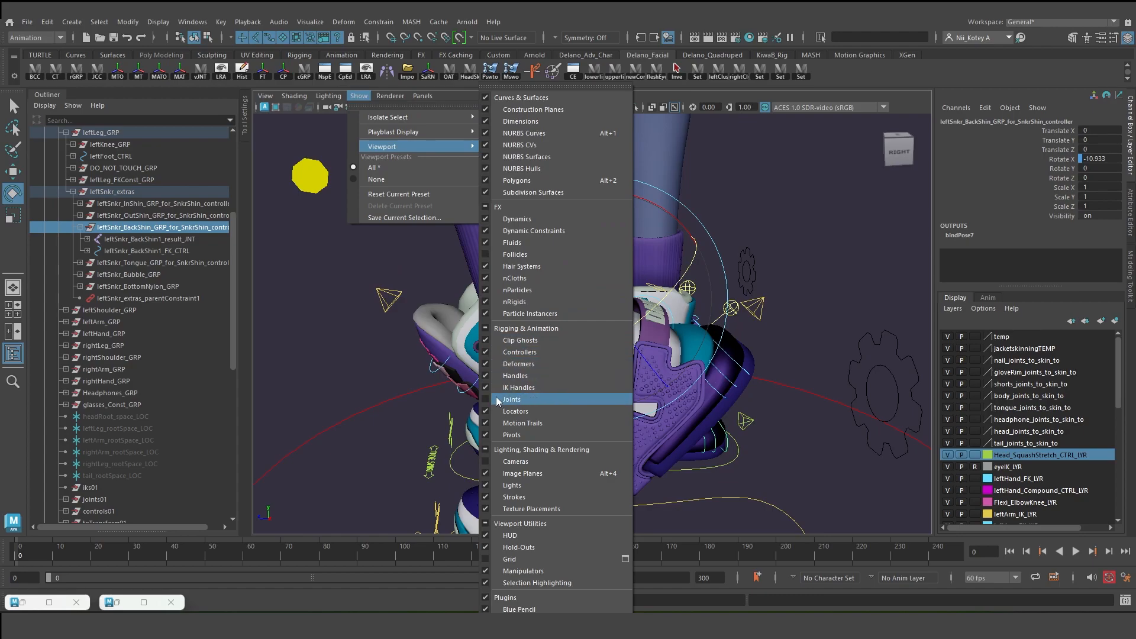
Turn on joint display in the viewport over the sneakers.
left_click(511, 399)
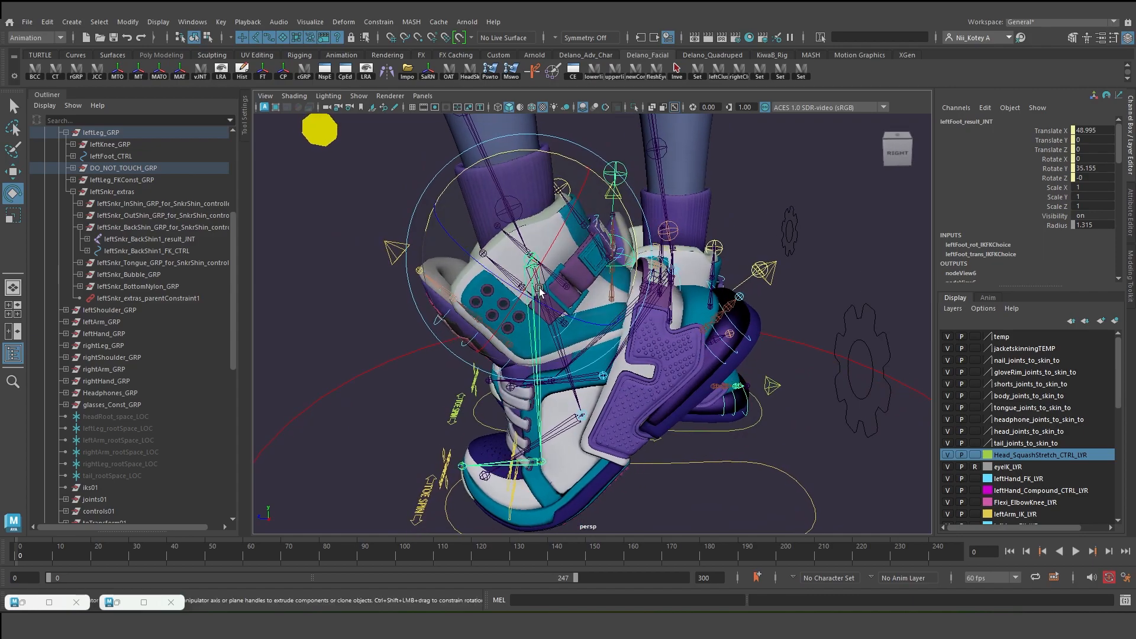
mouse_move(545, 322)
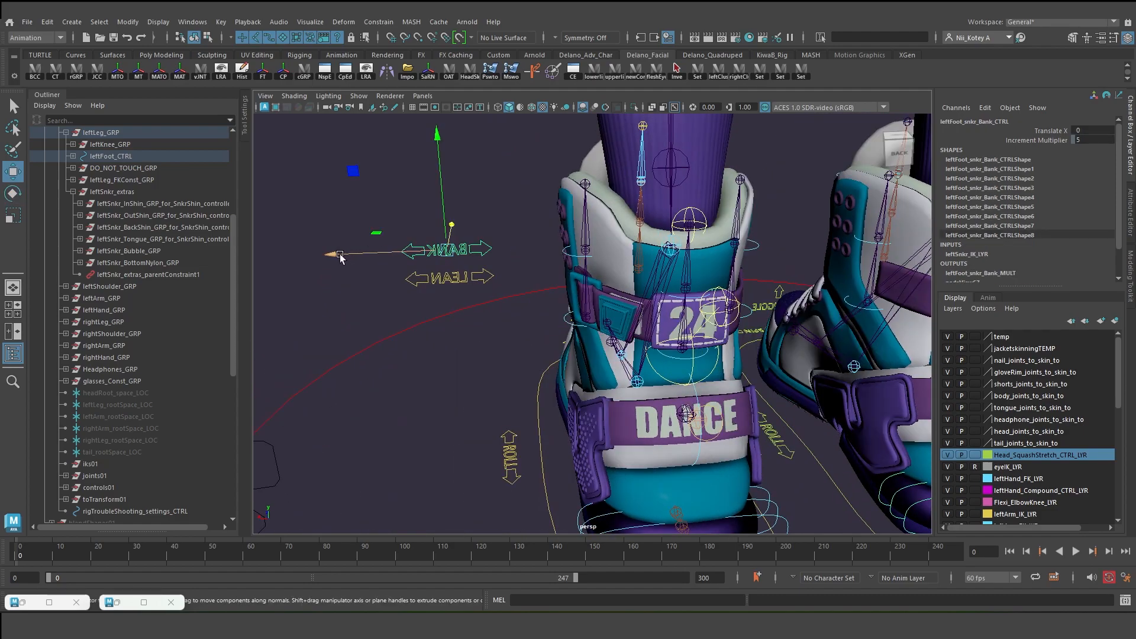
Bank the left foot along X with its bank control and select the Roll control.
left_click_drag(340, 256, 276, 260)
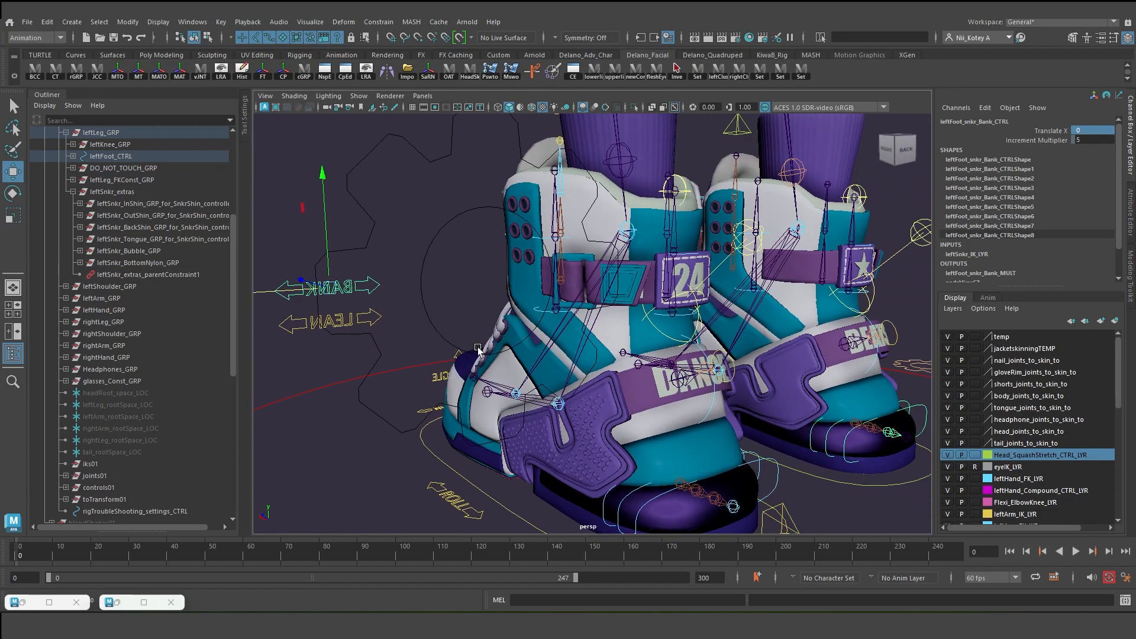
left_click(357, 96)
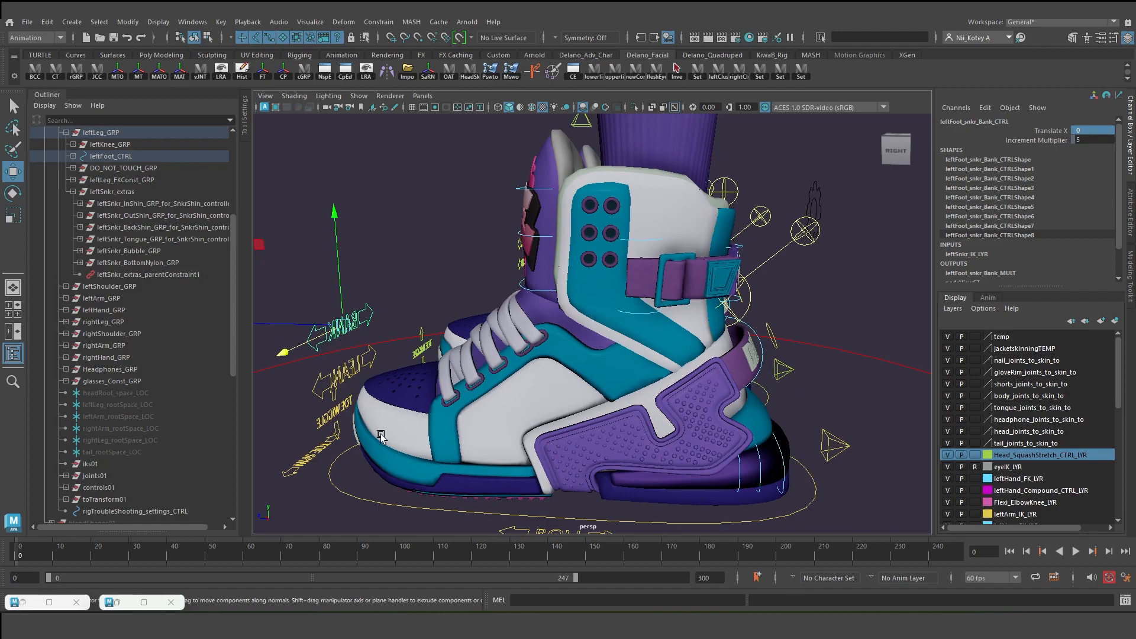
left_click(588, 417)
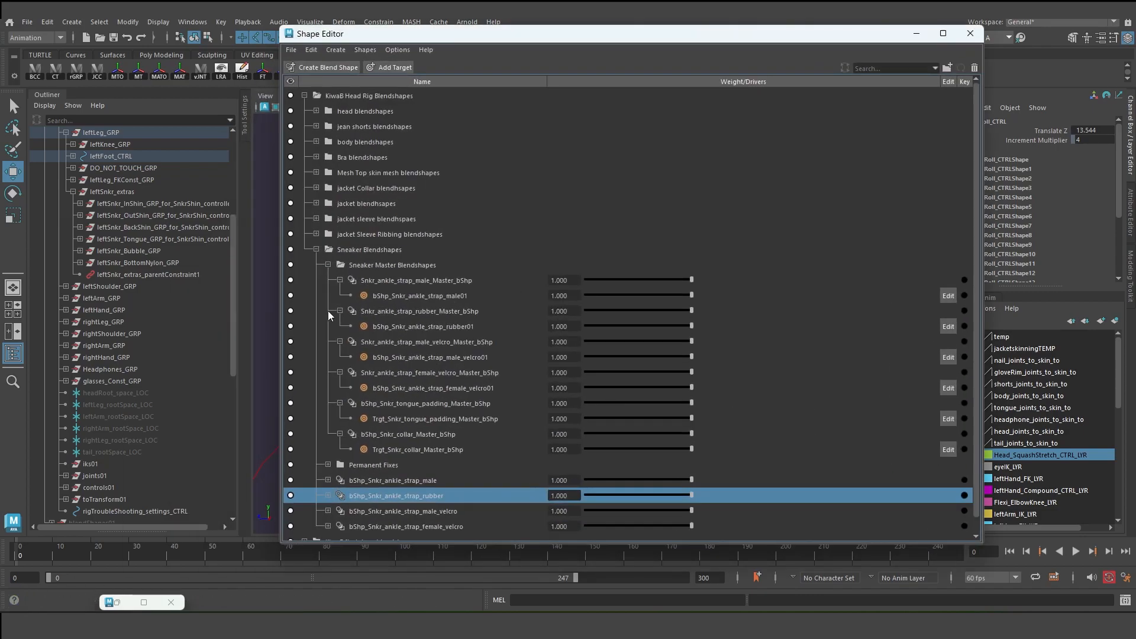
Select the four bShp_Snkr_ankle_strap targets and drop their weights from 1.000 to 0.000.
left_click(348, 264)
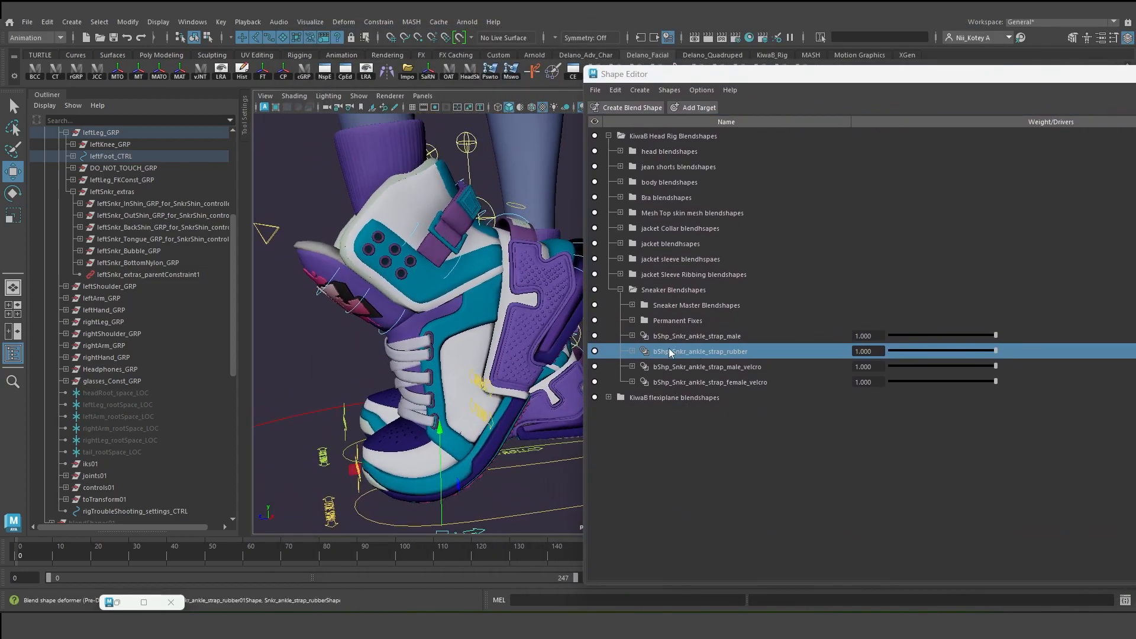
left_click(699, 335)
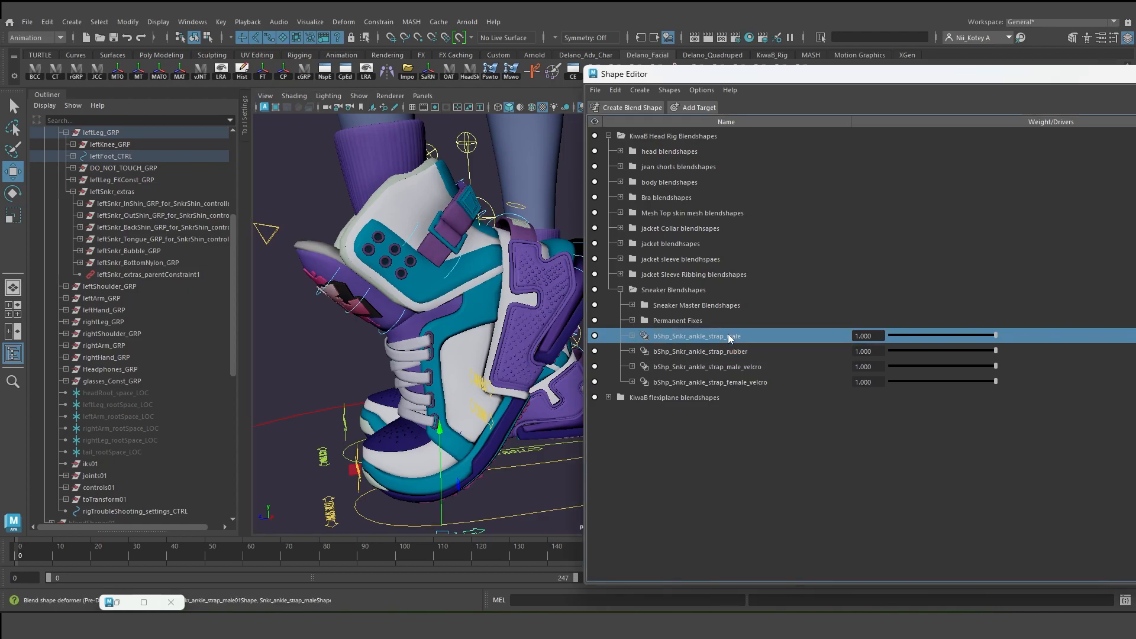
left_click(710, 382)
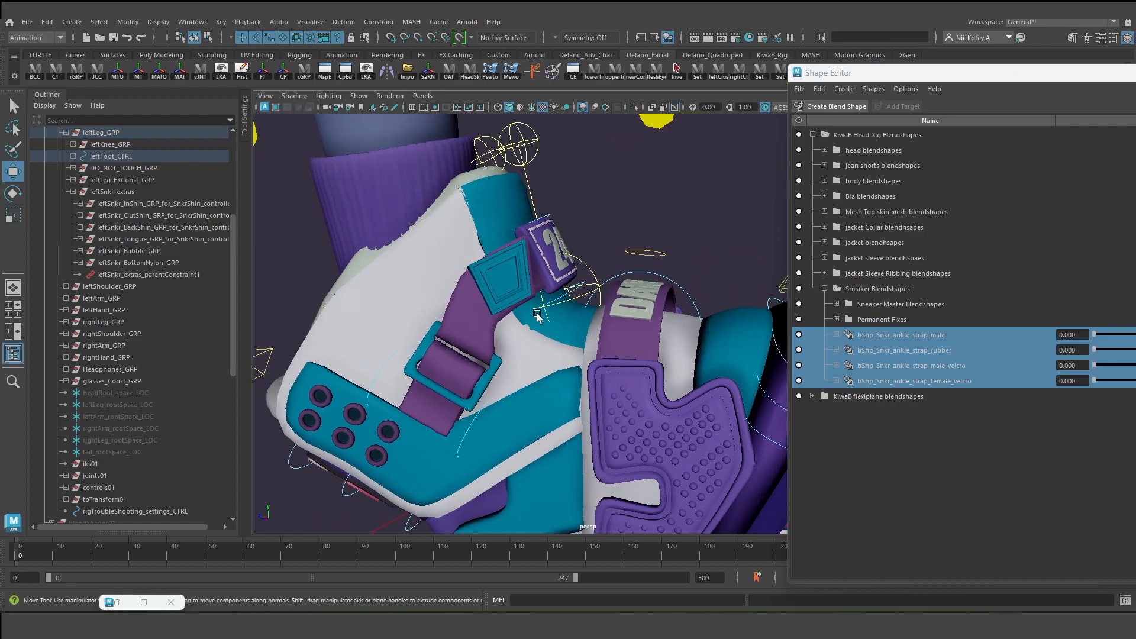
mouse_move(504, 270)
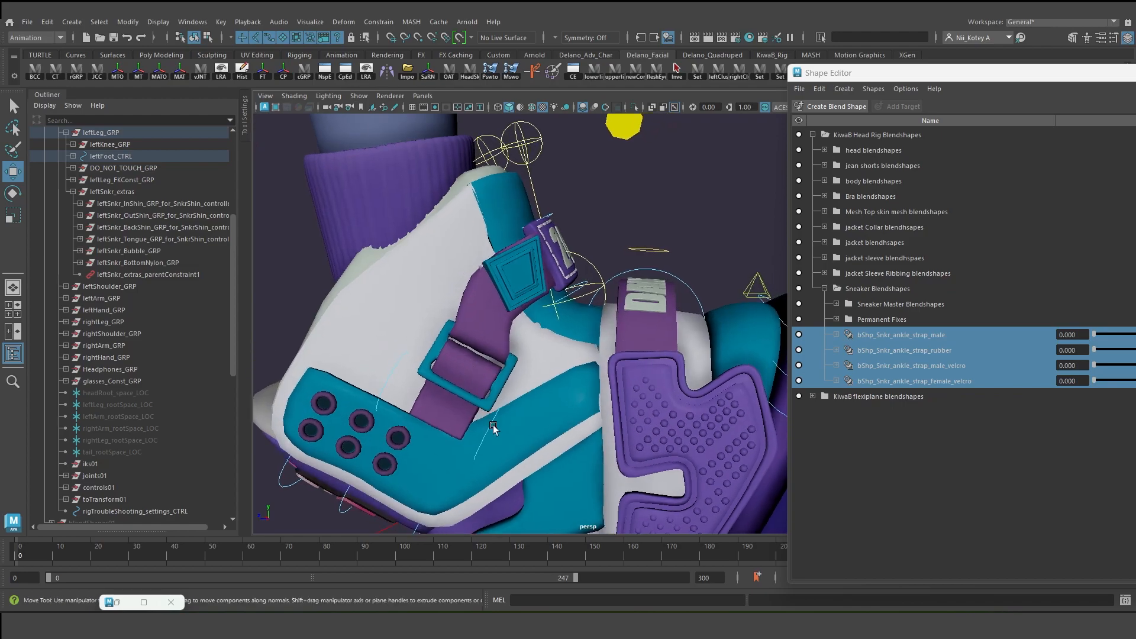
mouse_move(357, 96)
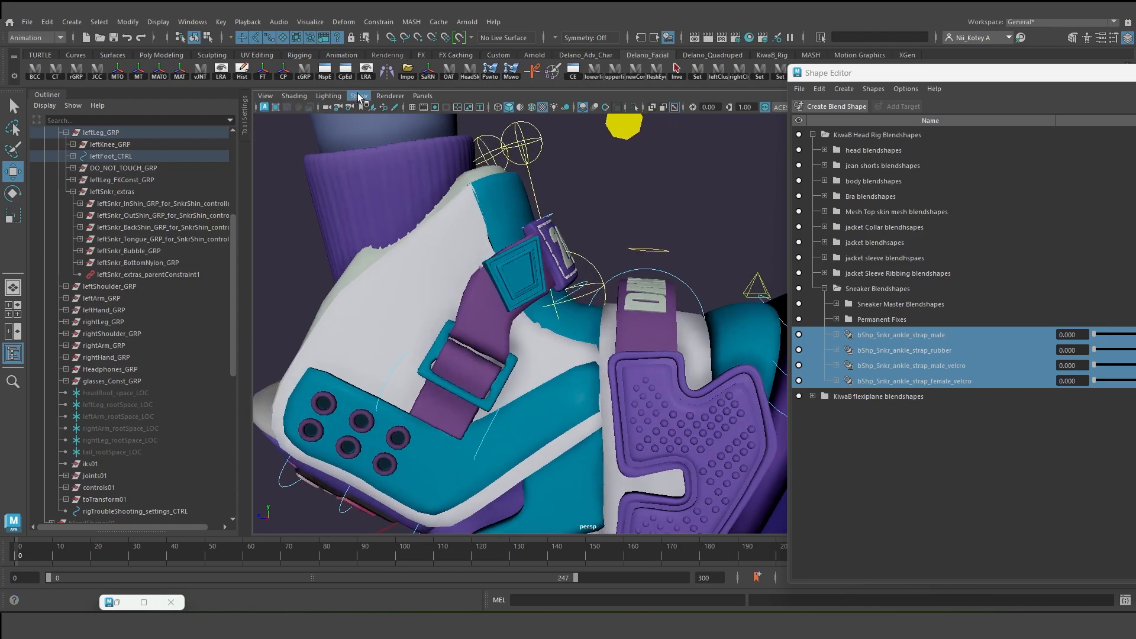
Inspect the strap with Paint Skin Weights, viewing the back and outer sneaker shin joint influences.
left_click(357, 96)
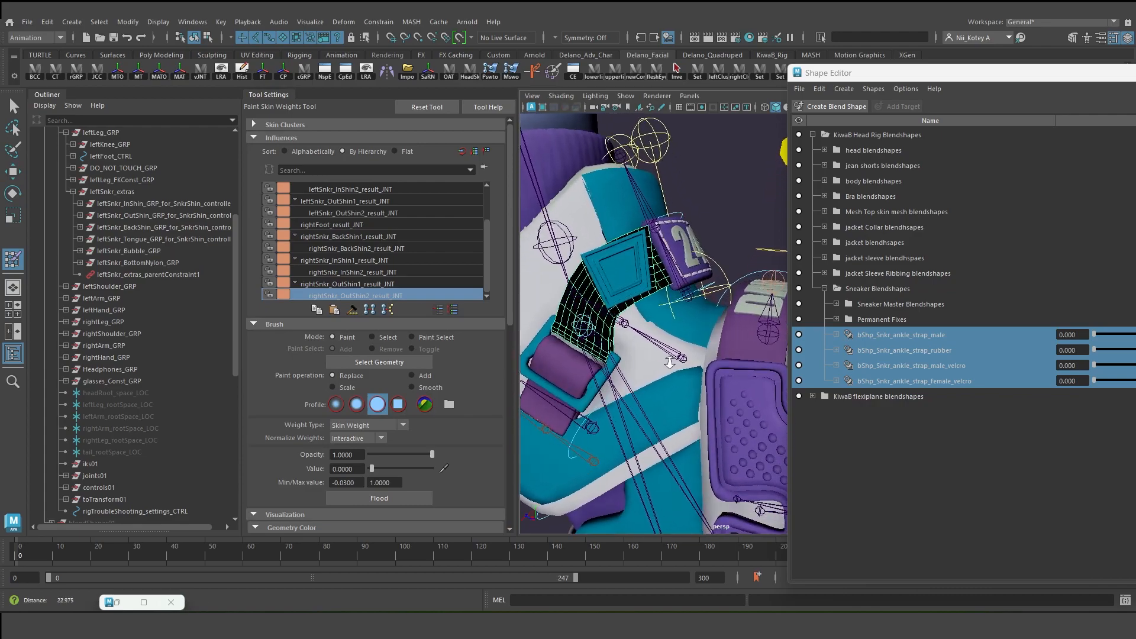
left_click_drag(652, 327, 615, 290)
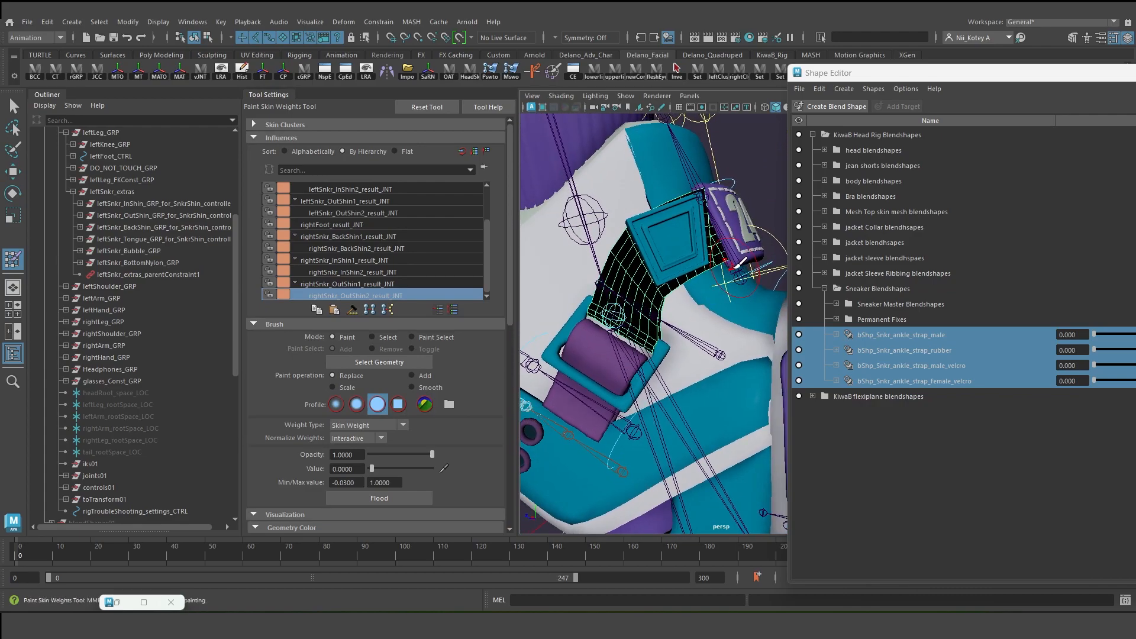
right_click(735, 259)
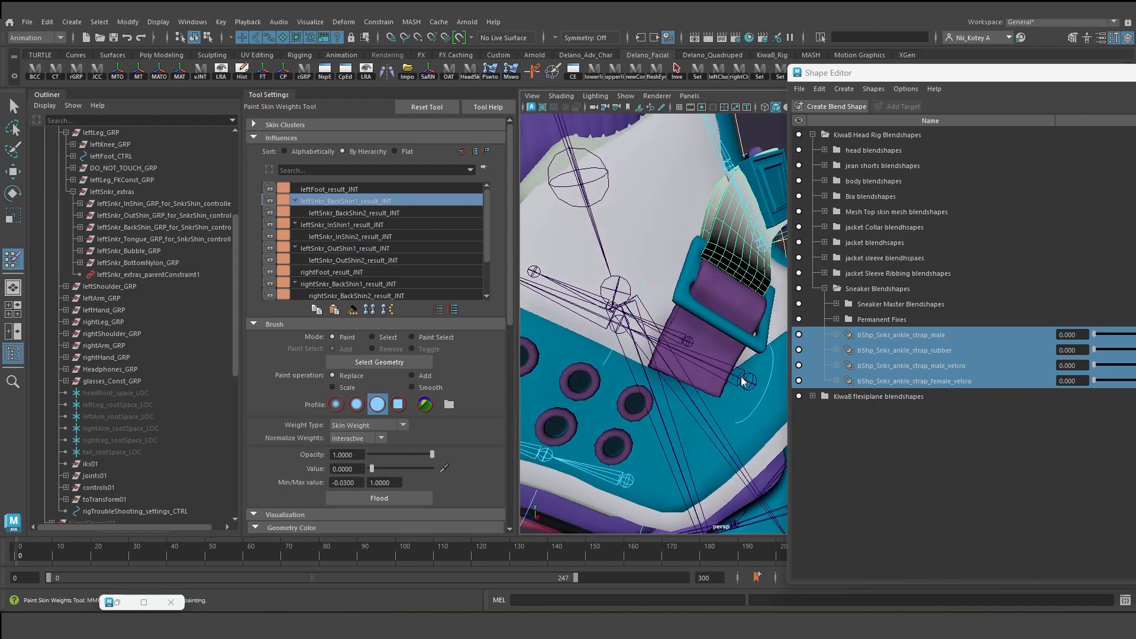
left_click(344, 247)
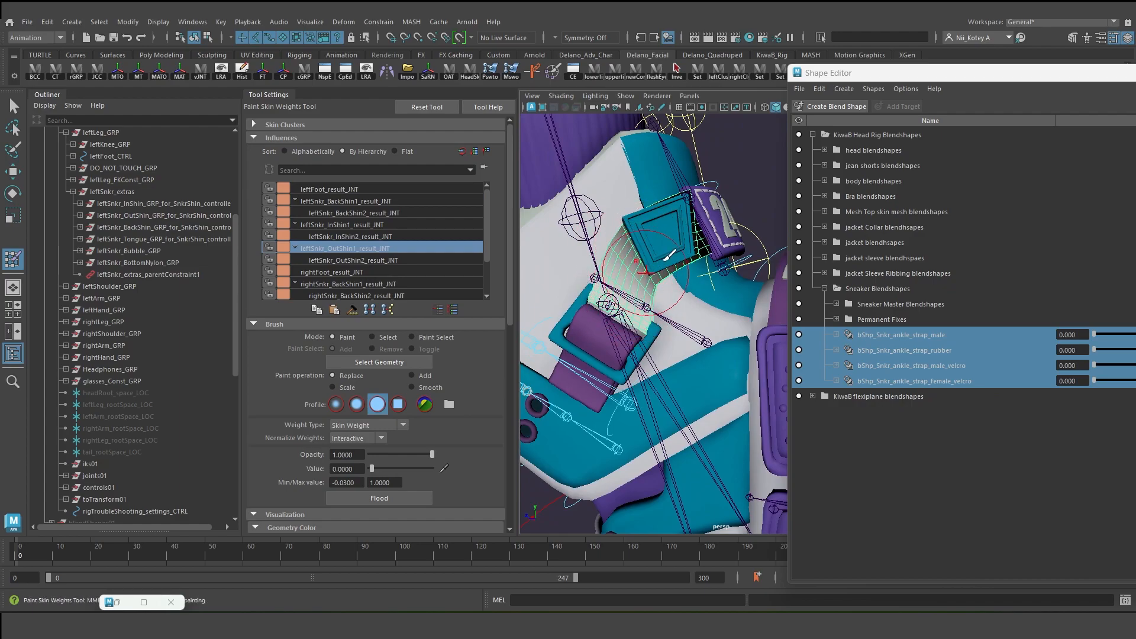
mouse_move(645, 260)
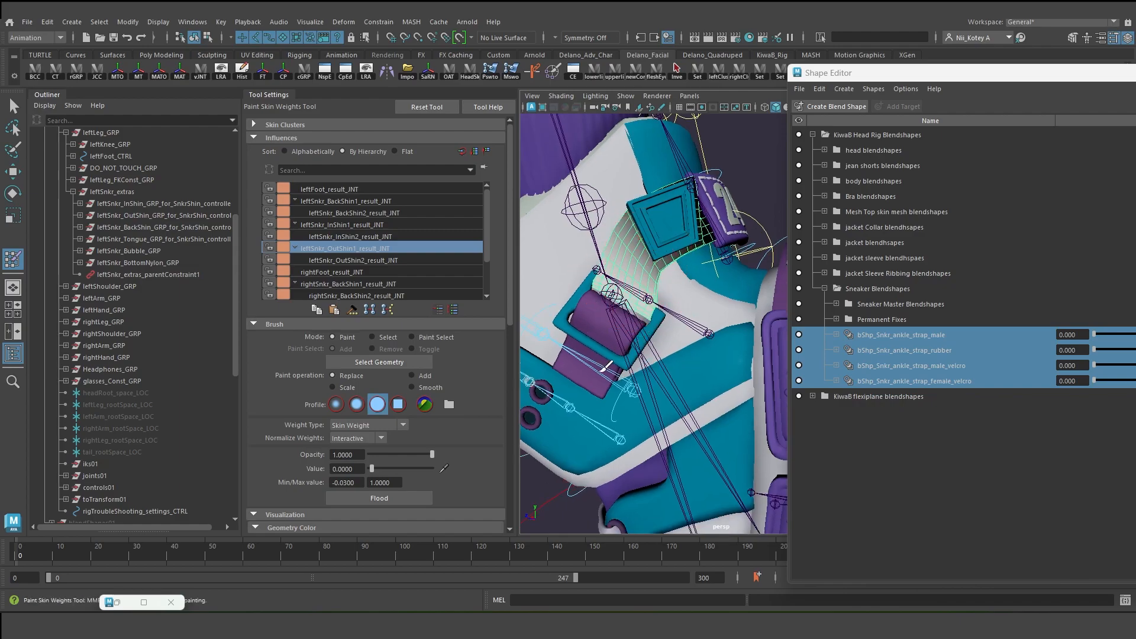
mouse_move(741, 170)
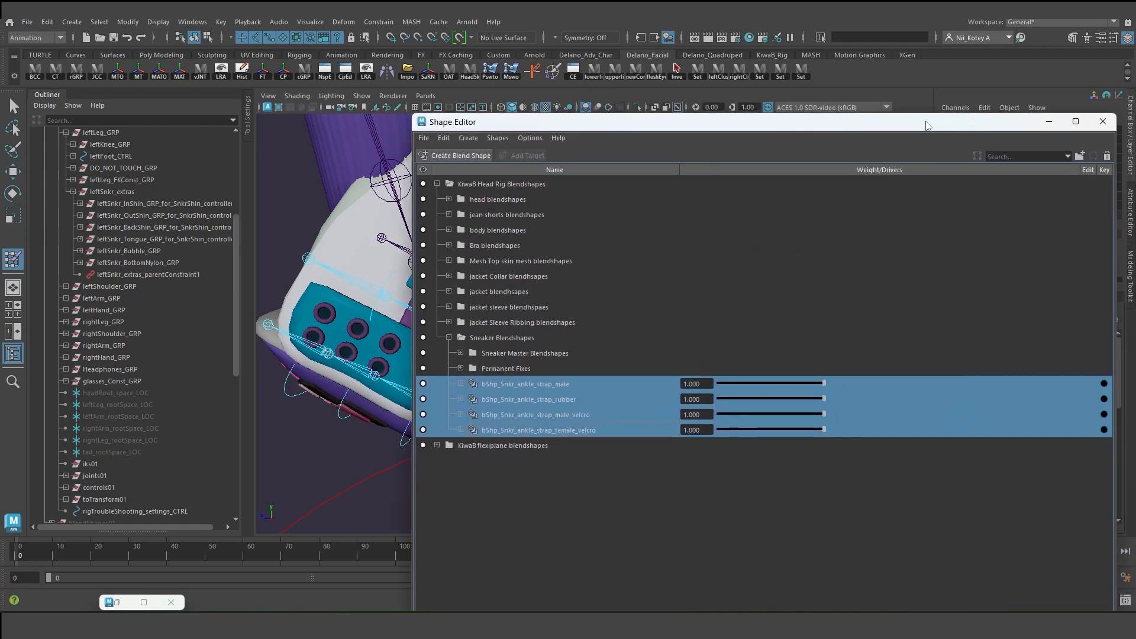
mouse_move(712, 128)
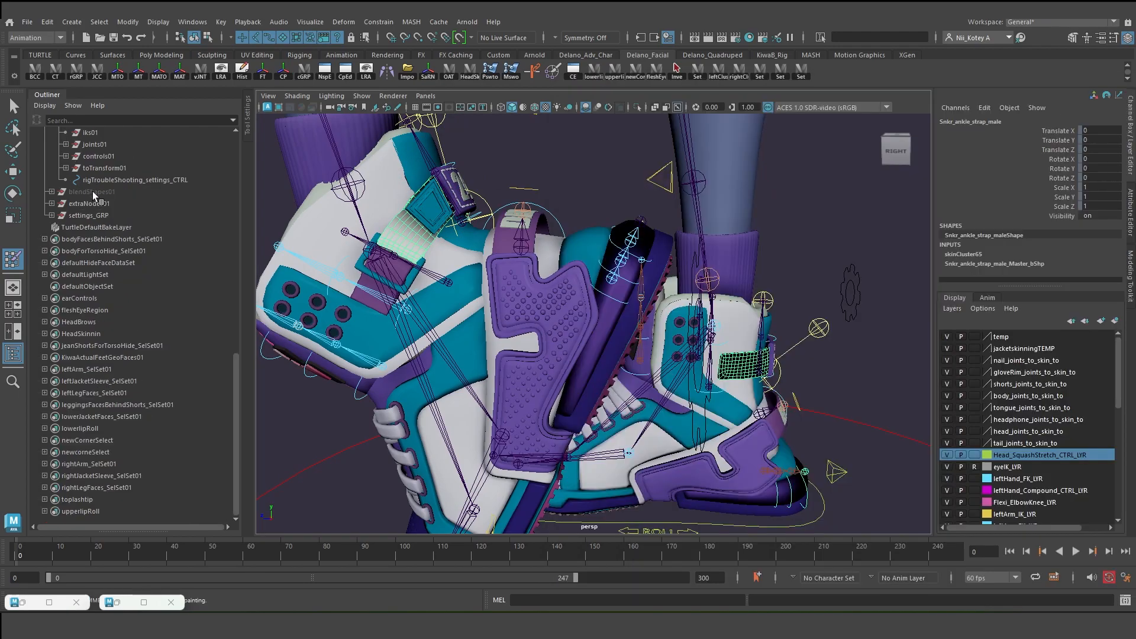
Select leftFoot_snkr_Roll_CTRL and raise its Translate Z to about 18.7, tipping the shoe onto its toe.
left_click(91, 192)
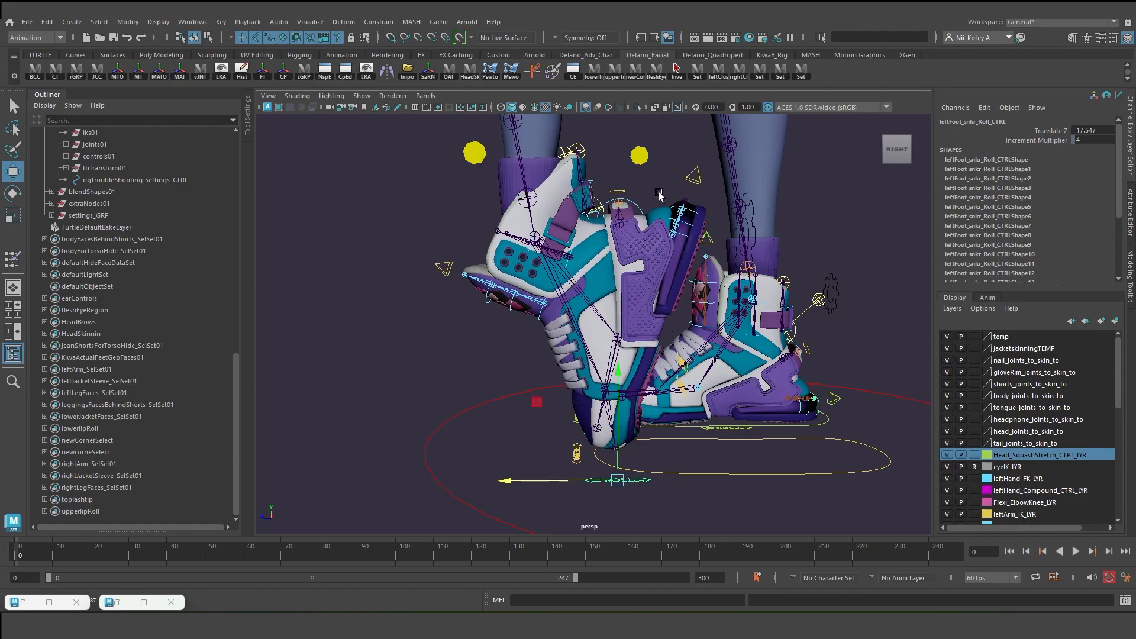
mouse_move(508, 413)
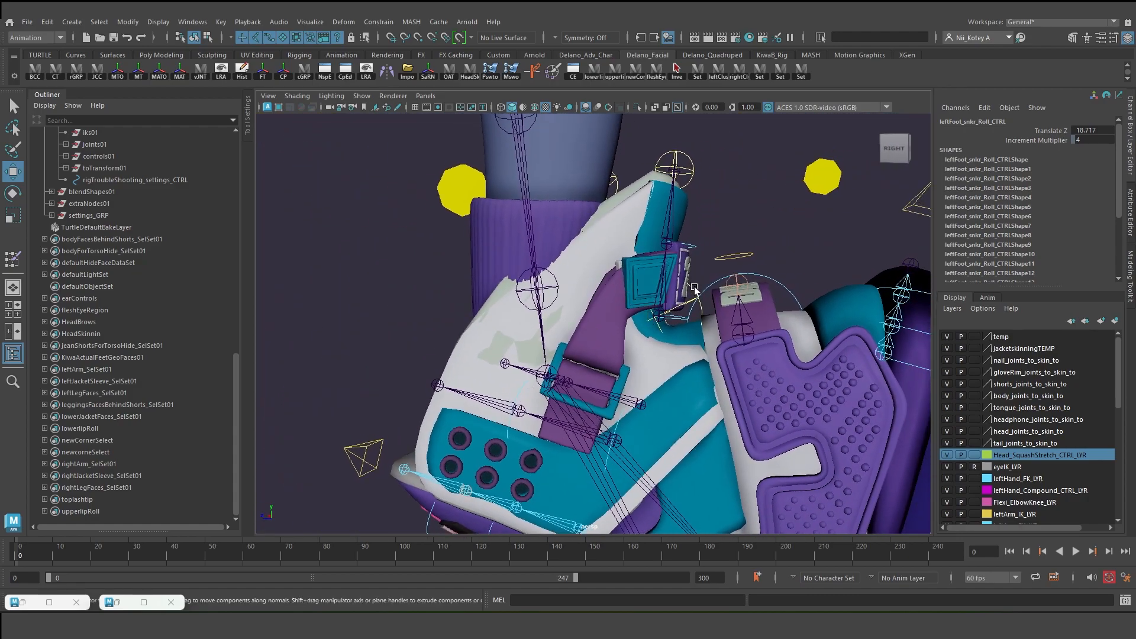
Select leftSnkr_BackShin1_FK_CTRL to check its rotate channels, all at zero.
left_click(714, 304)
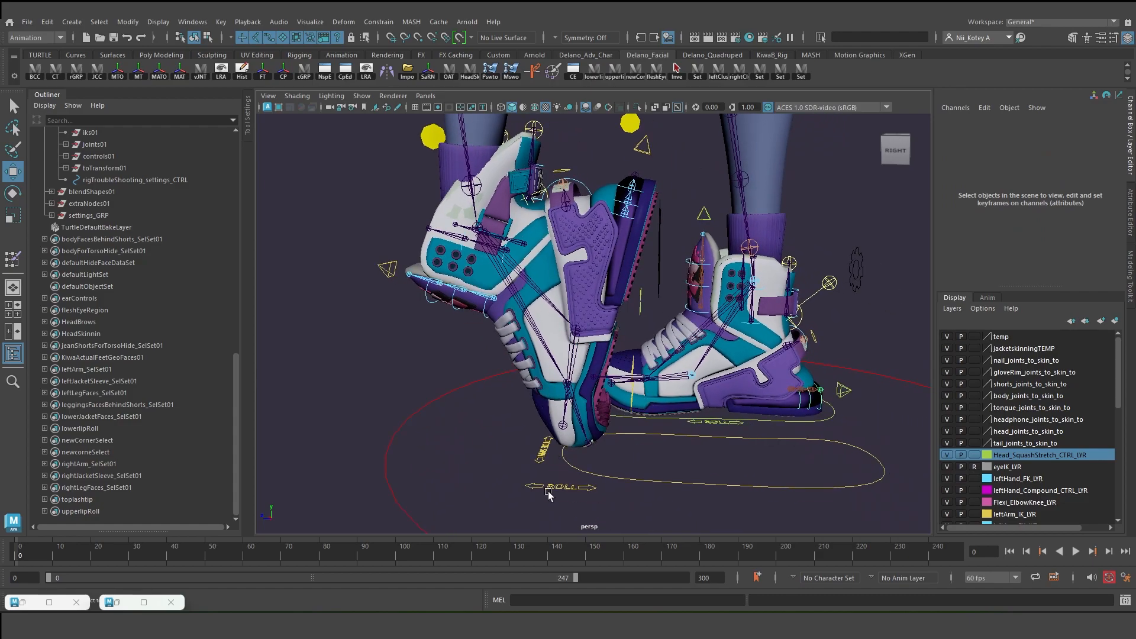
left_click(563, 487)
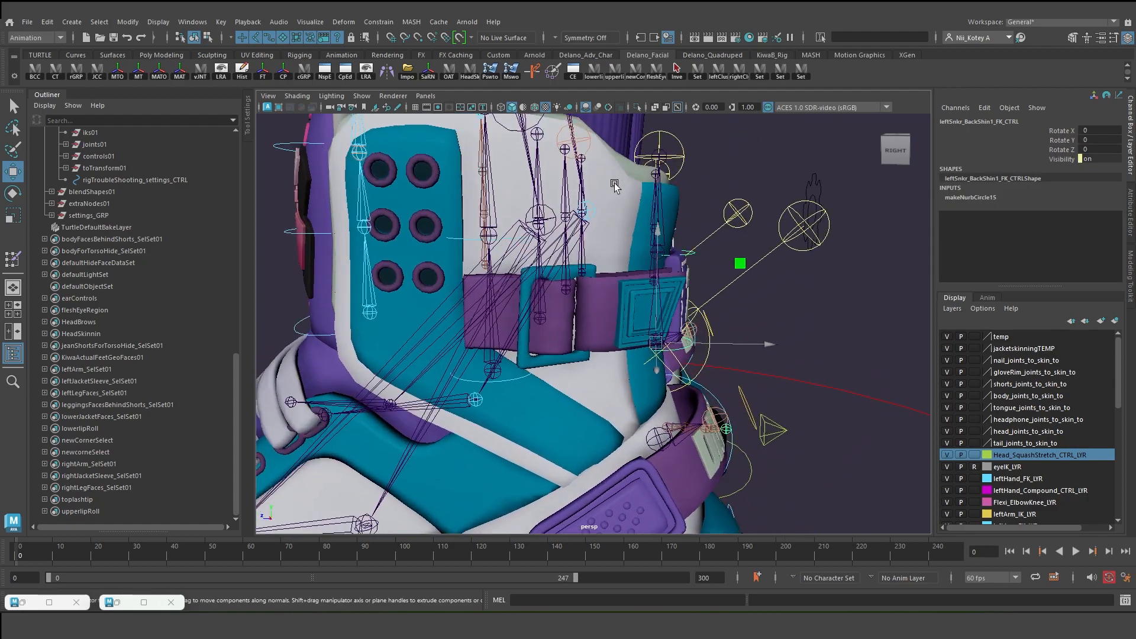
mouse_move(805, 221)
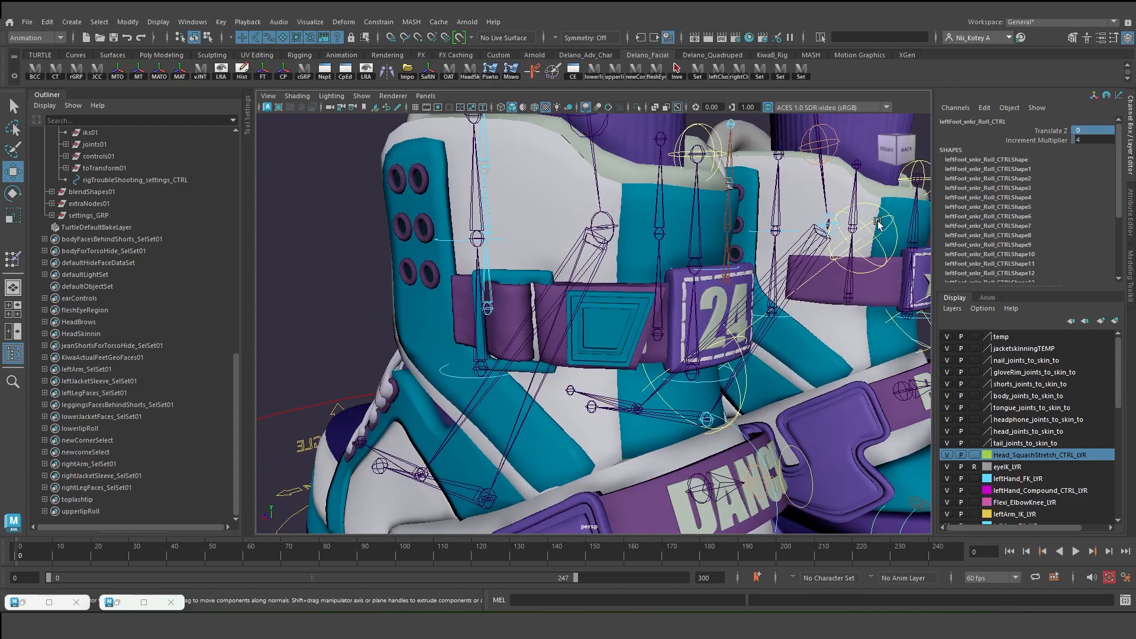
Hide the left buckle trigger locator and bring up the Node Editor with the leftFoot_CTRL multiply network.
left_click(179, 322)
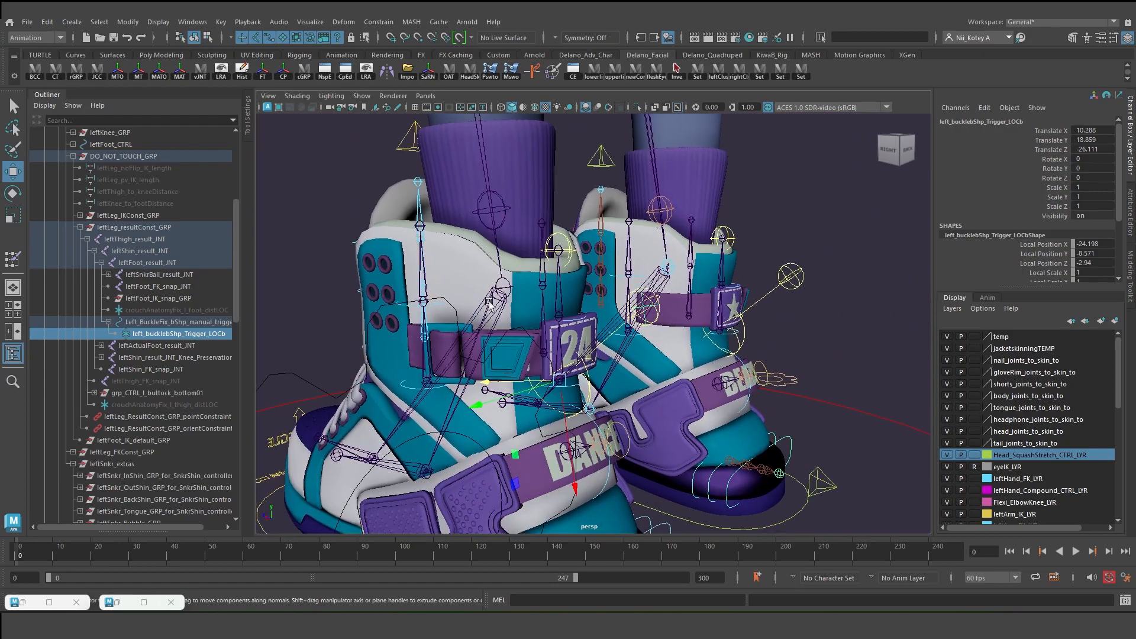
left_click(178, 334)
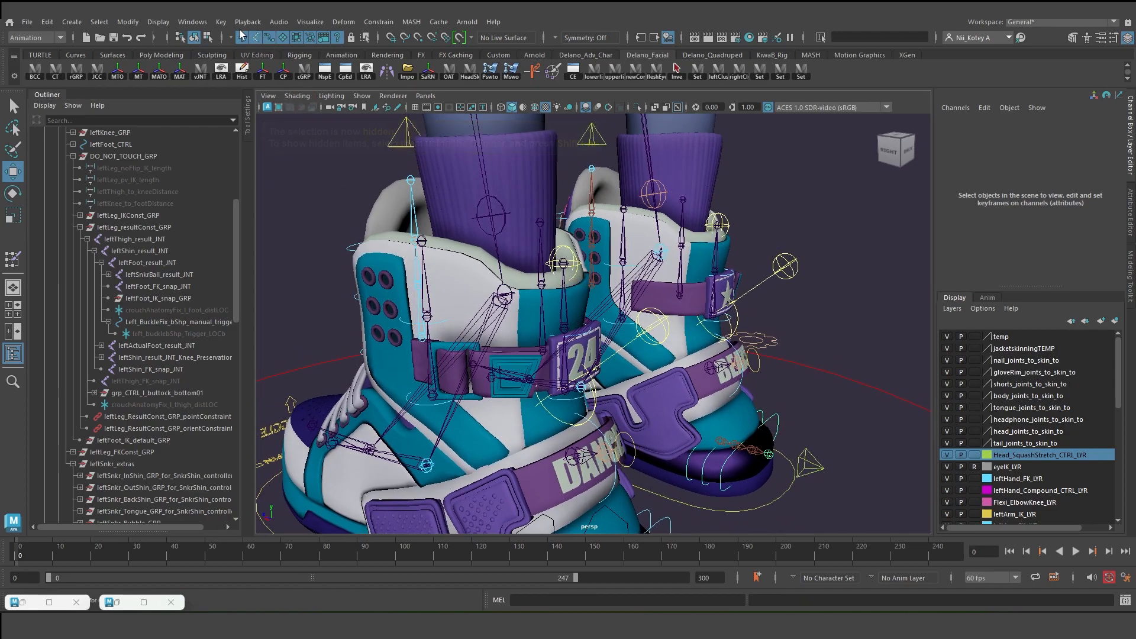
left_click(128, 22)
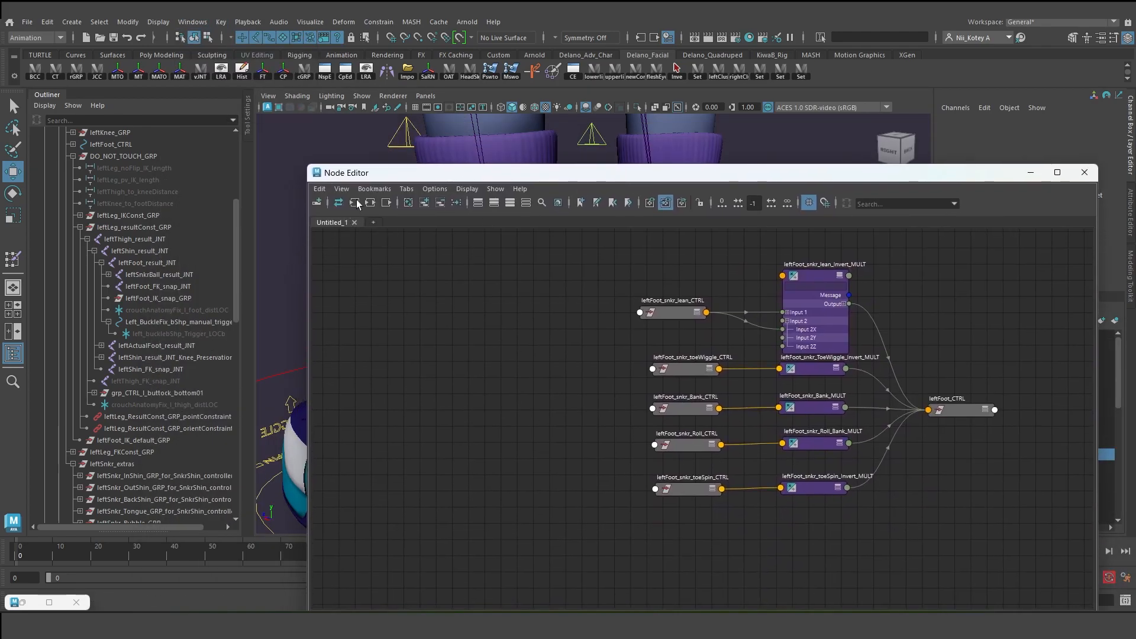
Switch to the Sneaker Buckle Fix Distance Locators Network bookmark and select the right buckle trigger locator node.
left_click(375, 188)
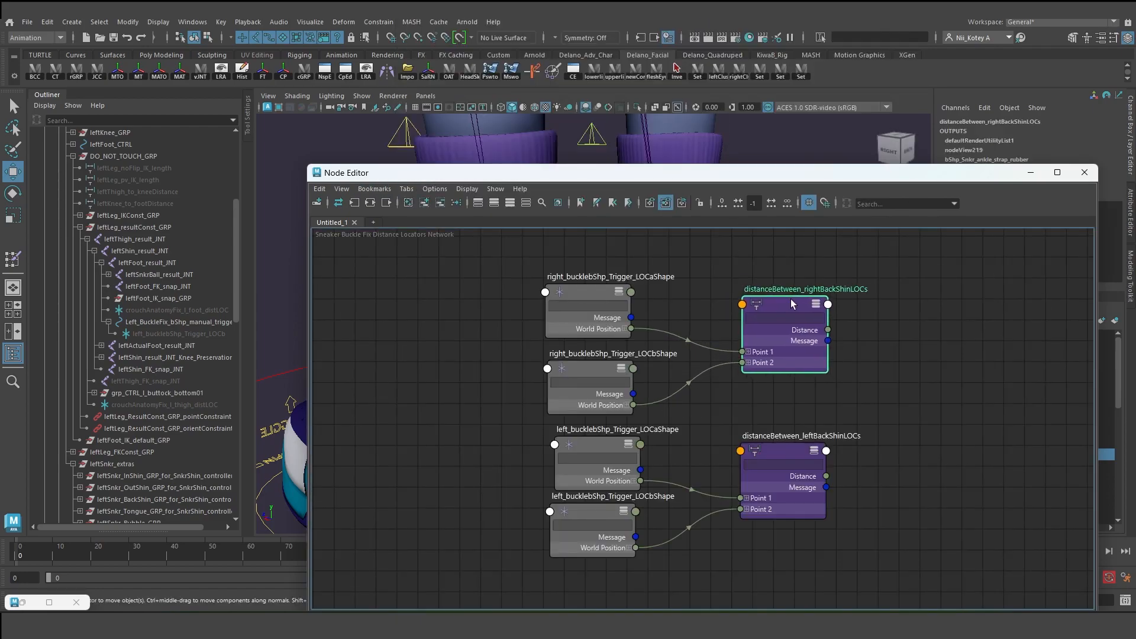
left_click(587, 304)
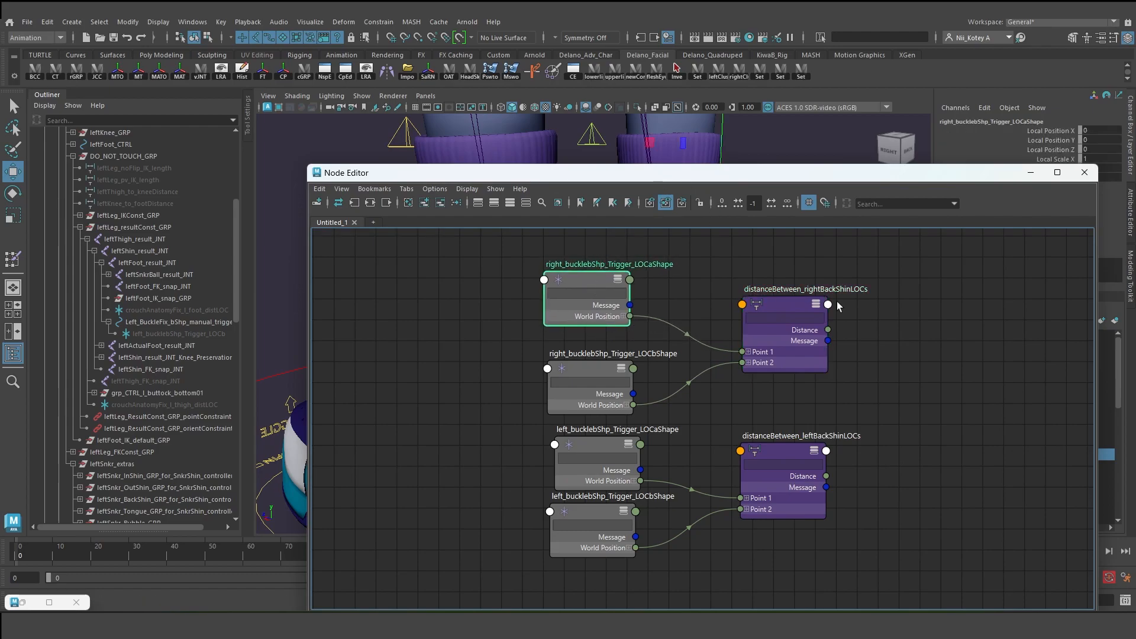
mouse_move(788, 313)
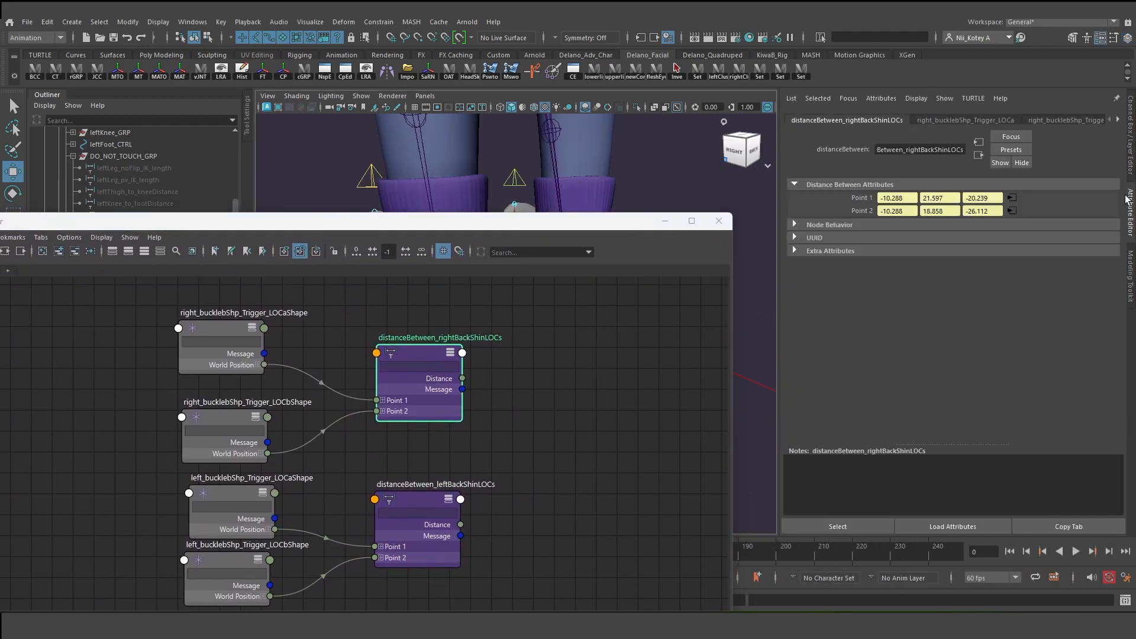
mouse_move(628, 375)
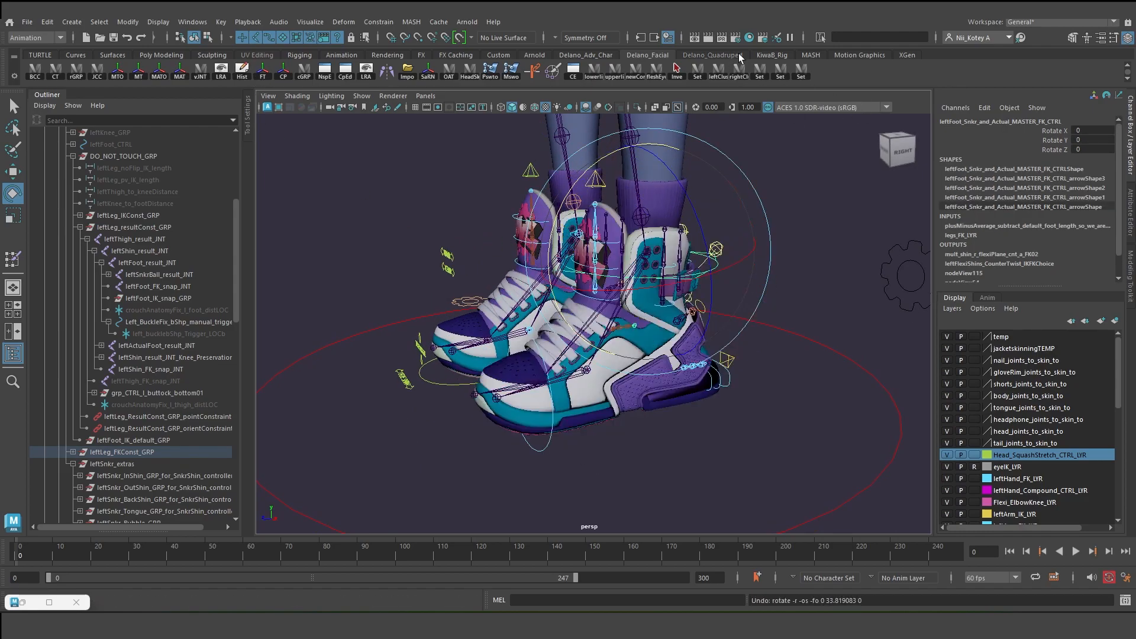
Switch the shelf to the KwaB_Rig tab to show the rig's custom tools.
left_click(771, 54)
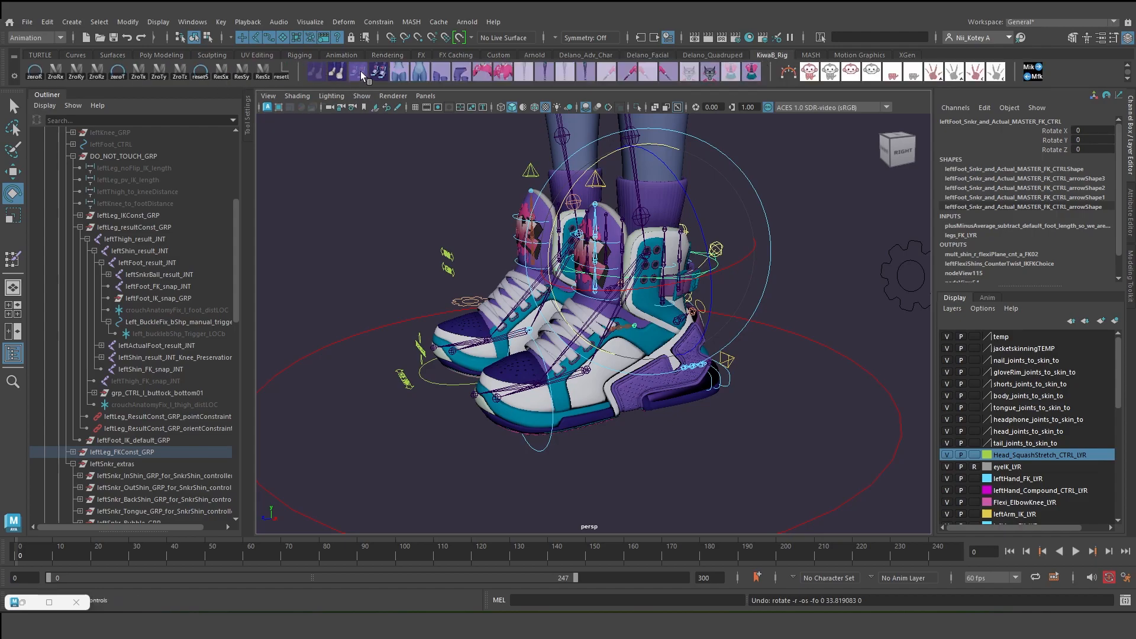